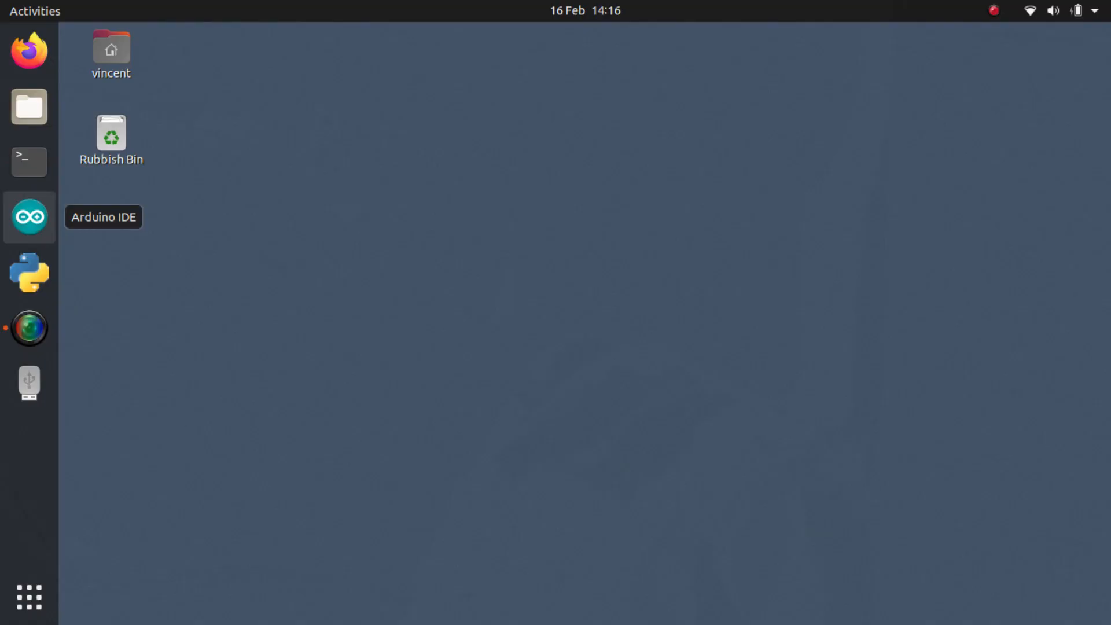
Step: Launch the Arduino IDE from the dock
click(29, 218)
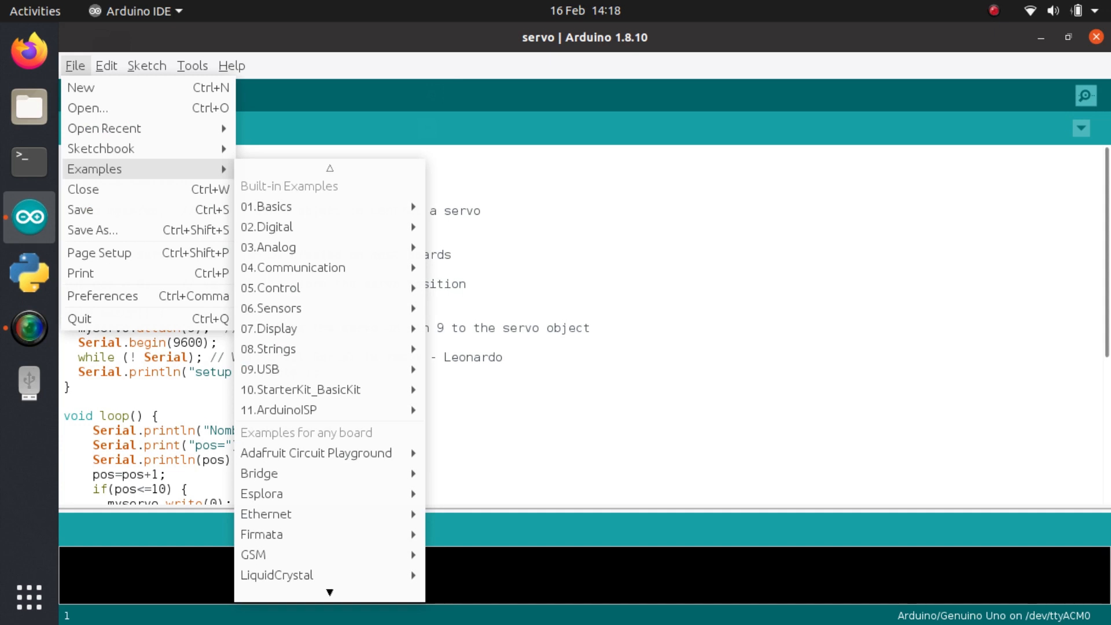
mouse_move(289, 514)
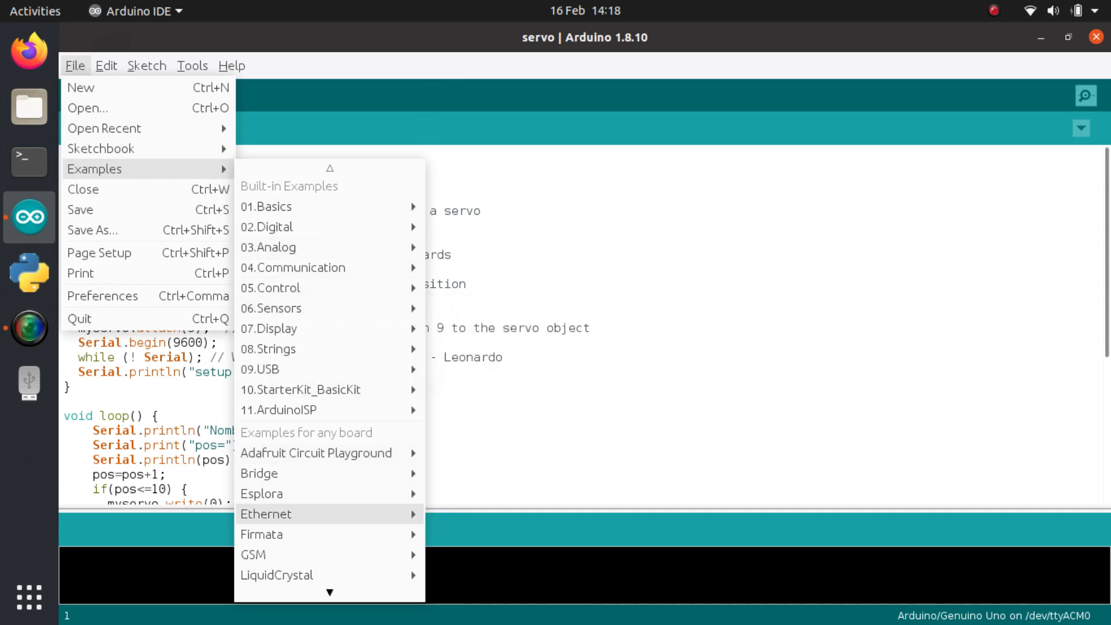
mouse_move(262, 535)
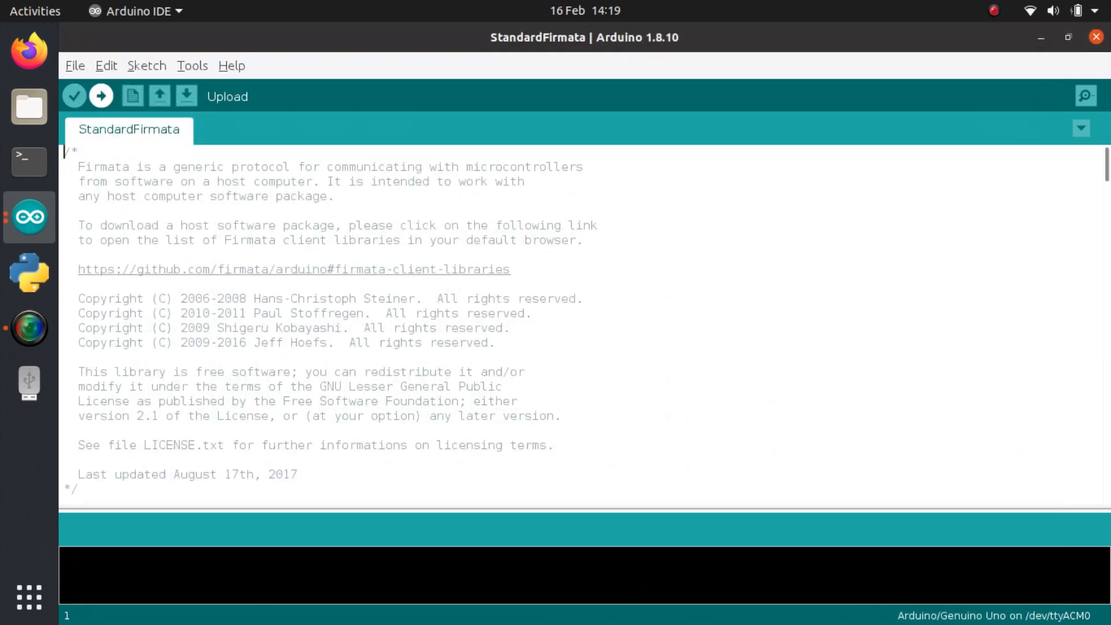
Step: Upload the StandardFirmata sketch to the Uno board
click(101, 96)
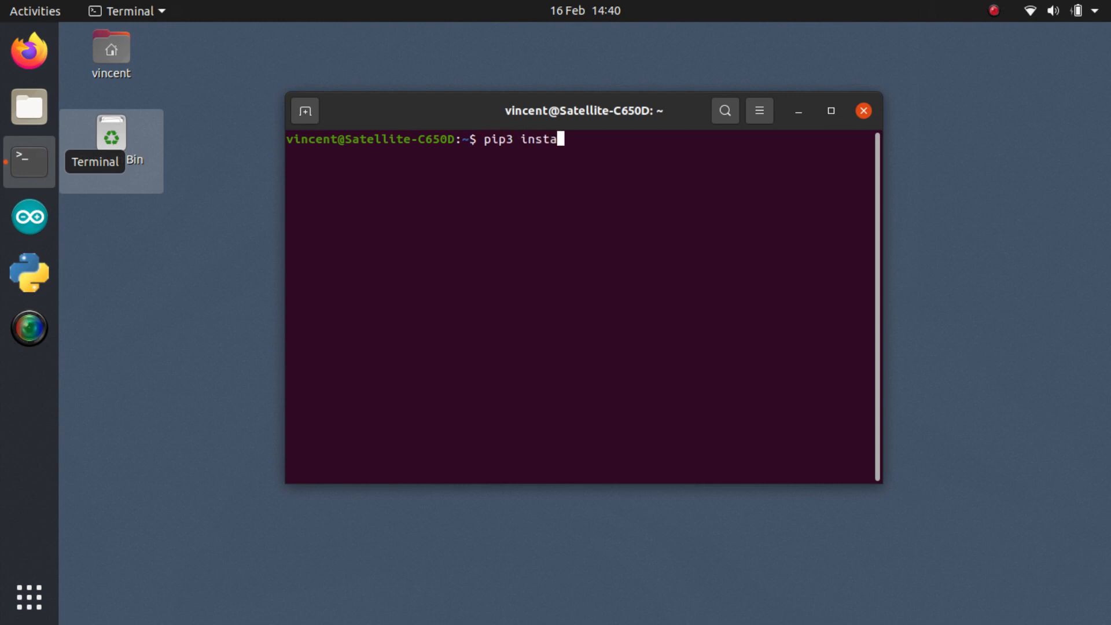
Step: Install pyfirmata with pip3 and start a python3 session
text(ll pyfirmata)
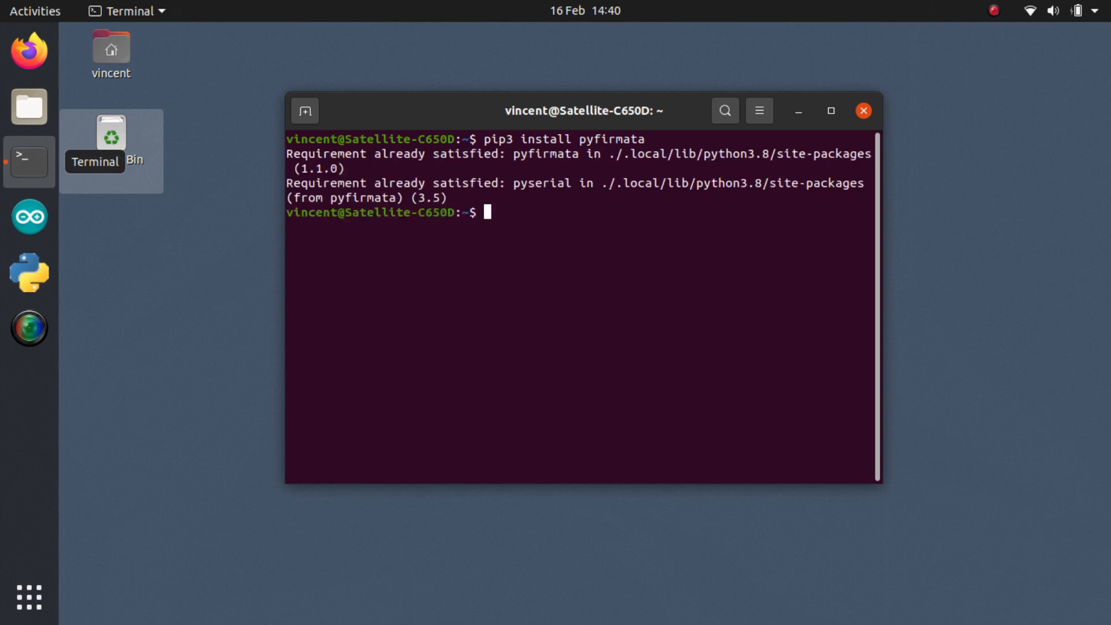
text(python3)
text(import pyfirmata)
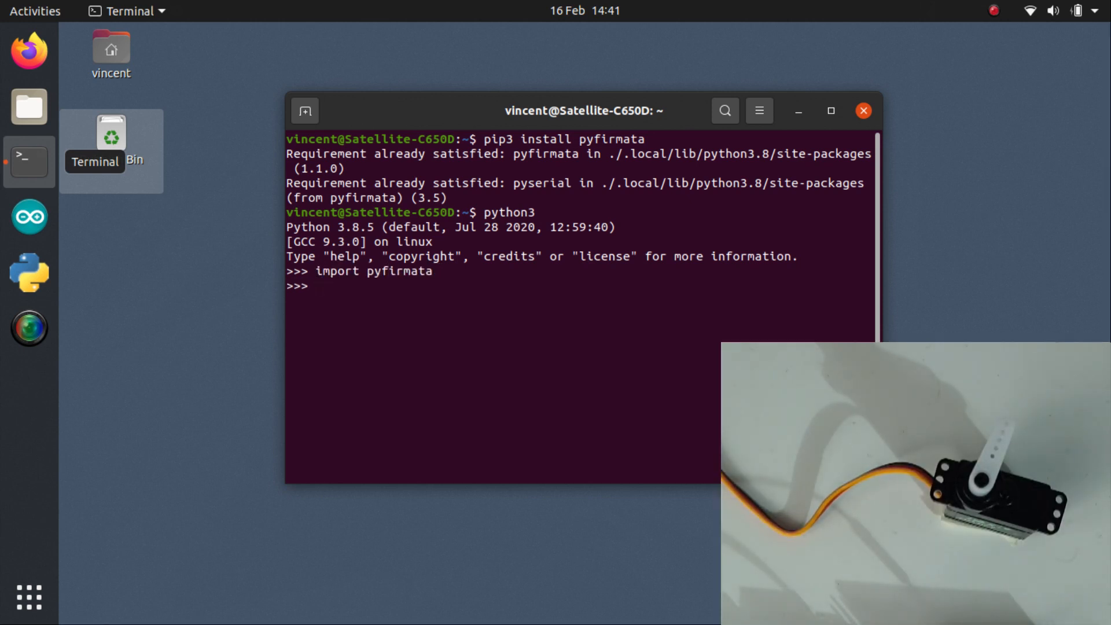
Step: Connect board = pyfirmata.Arduino('/dev/ttyACM0') and assign servo = board.get_pin('d:9:s')
text(board = pyfirmata)
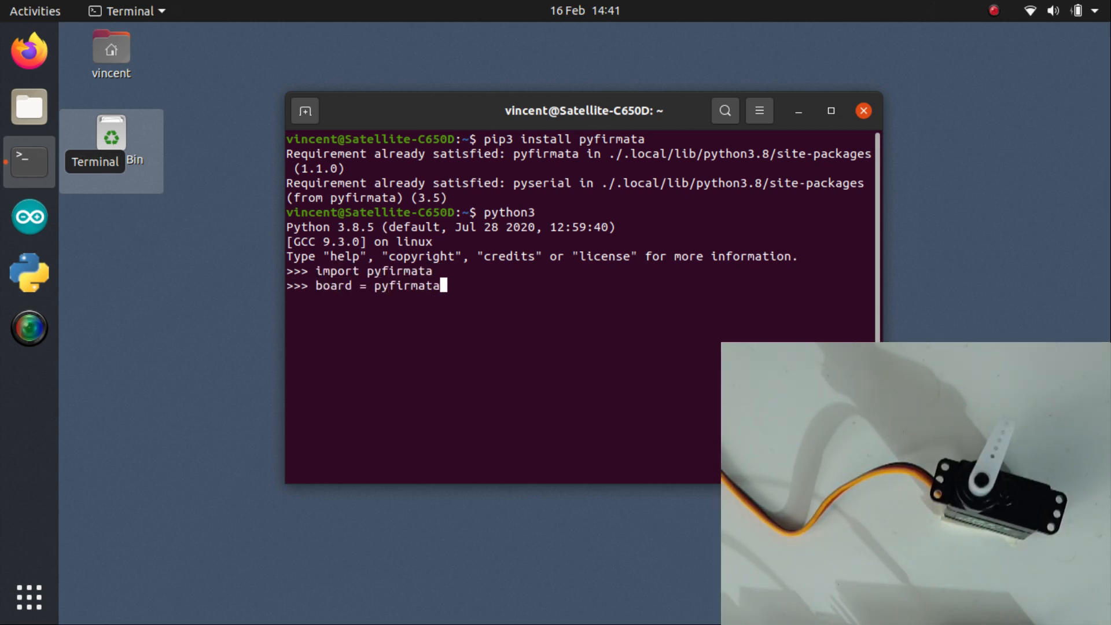
text(.Arduino(')
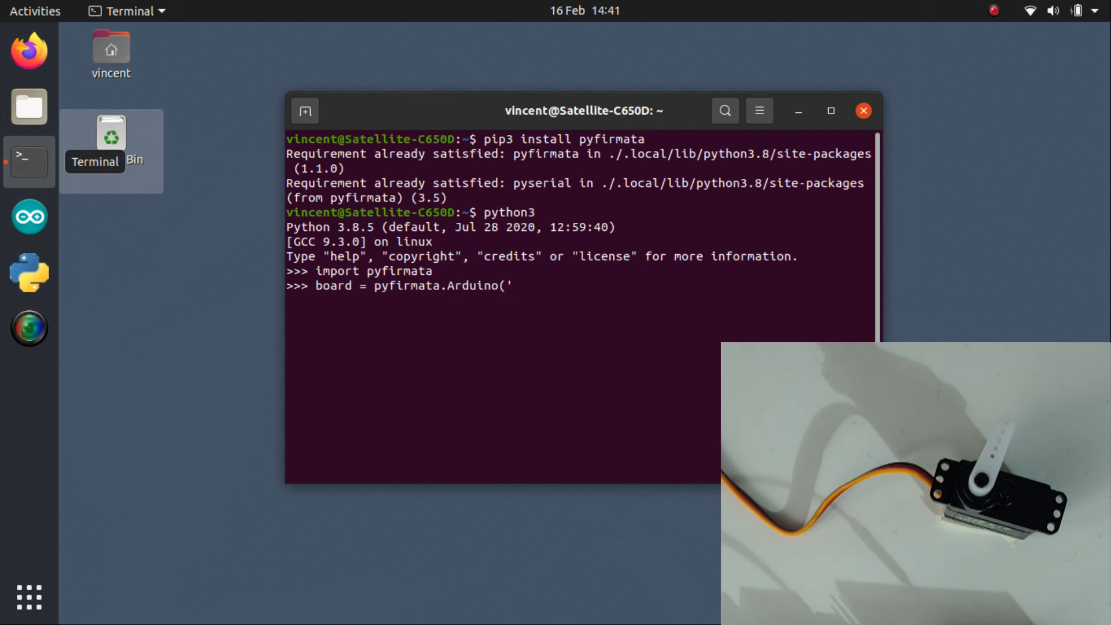
text(/dev/ttyA)
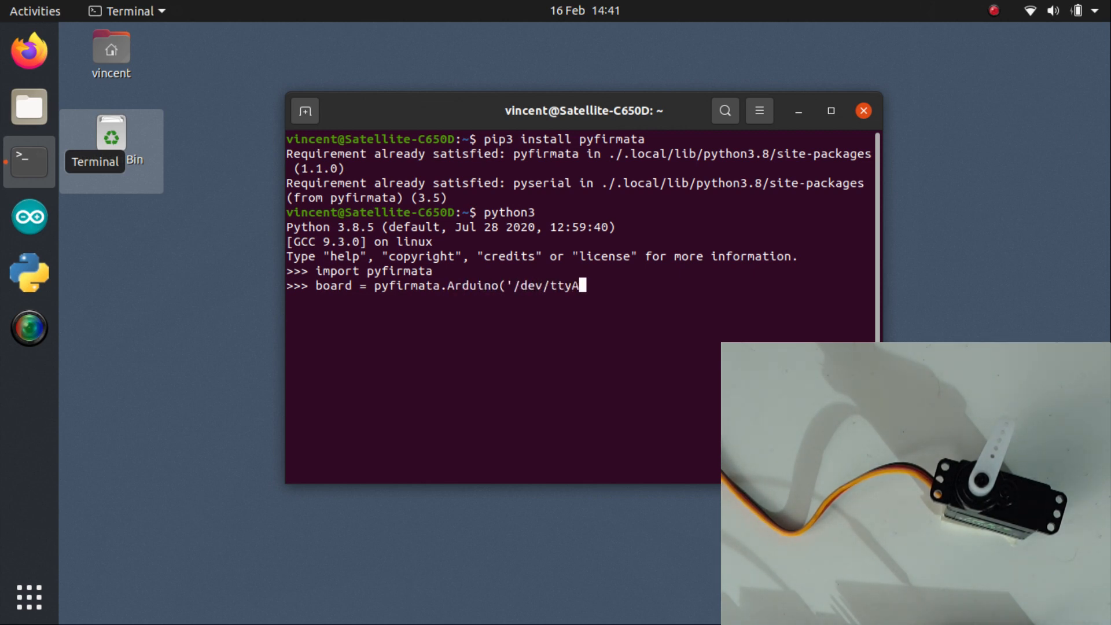
text(CM0'))
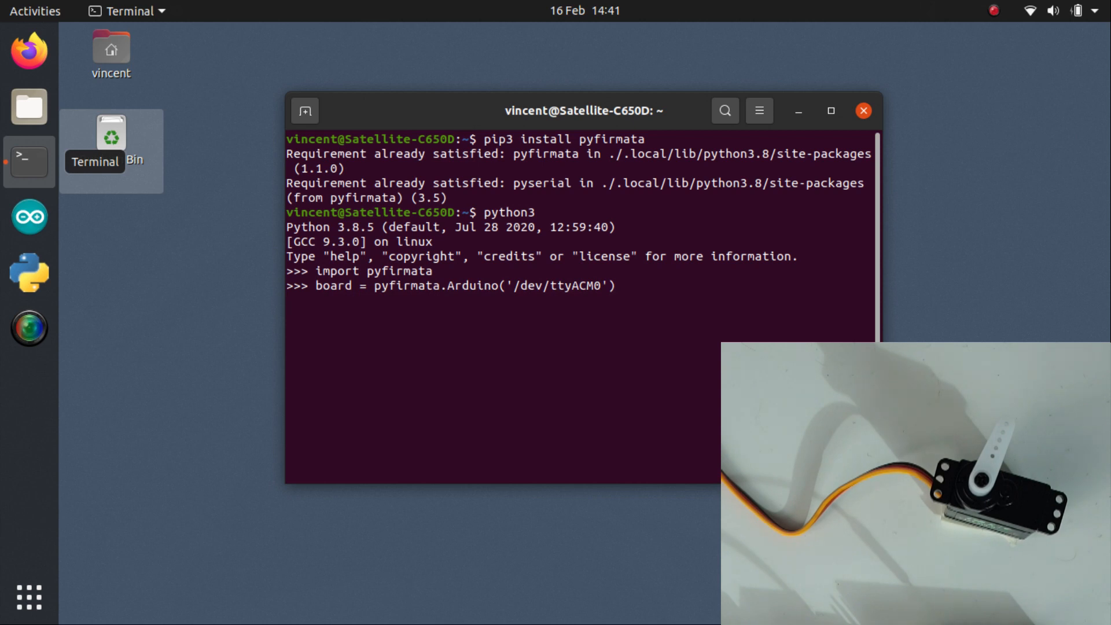
text(servo)
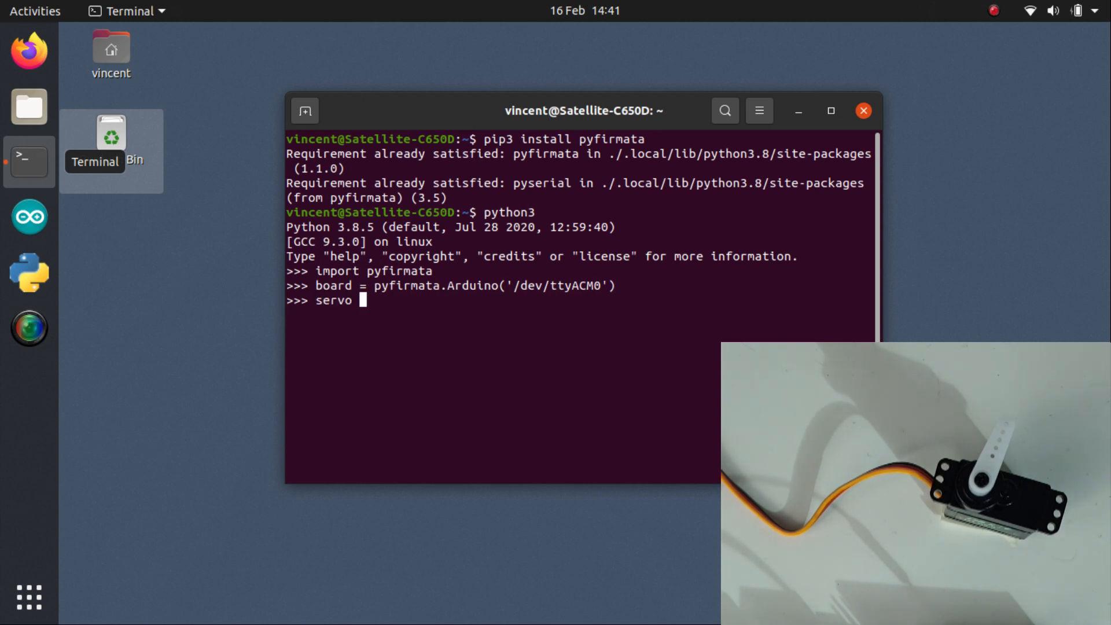
text(= board.get_pin)
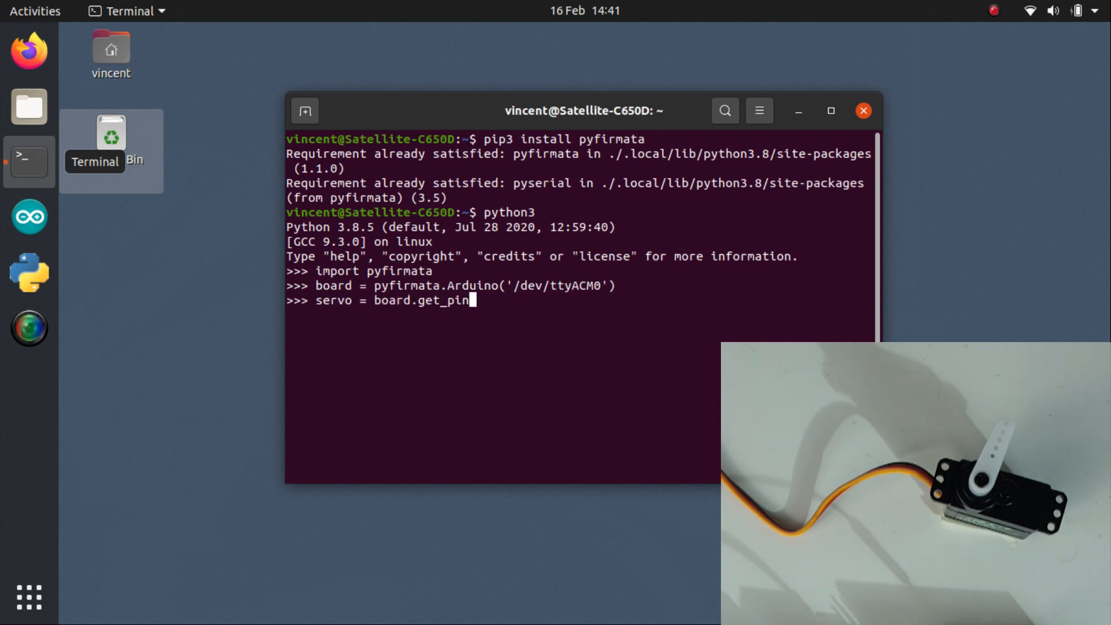
text(('d:9:s')
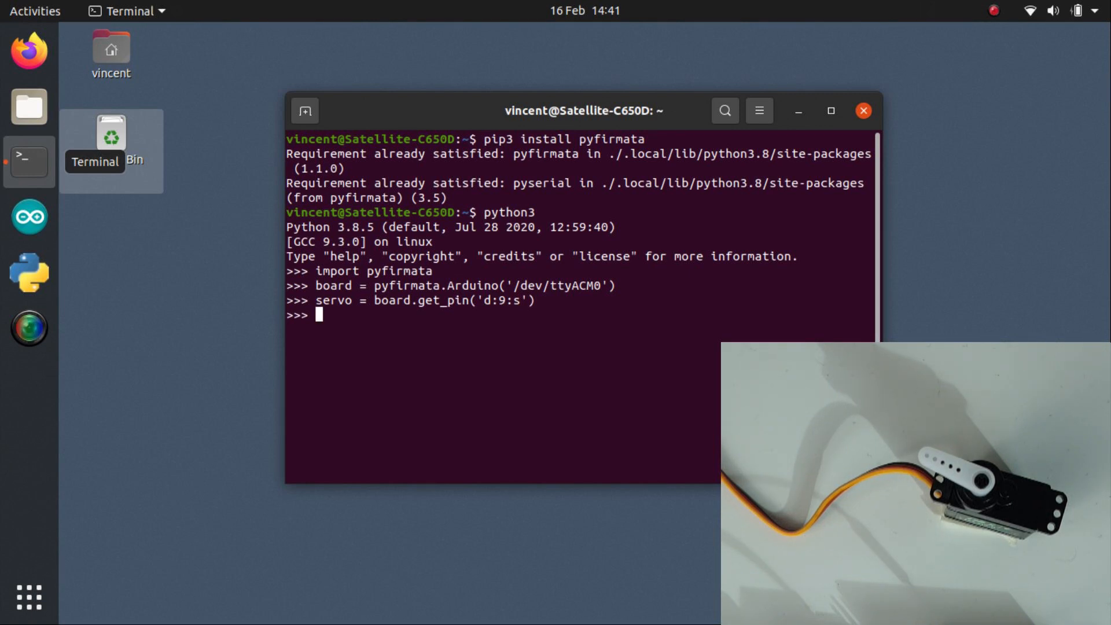
Step: Write servo angles 90, 180 and 0, then disconnect with board.exit()
text(servo.write(90)
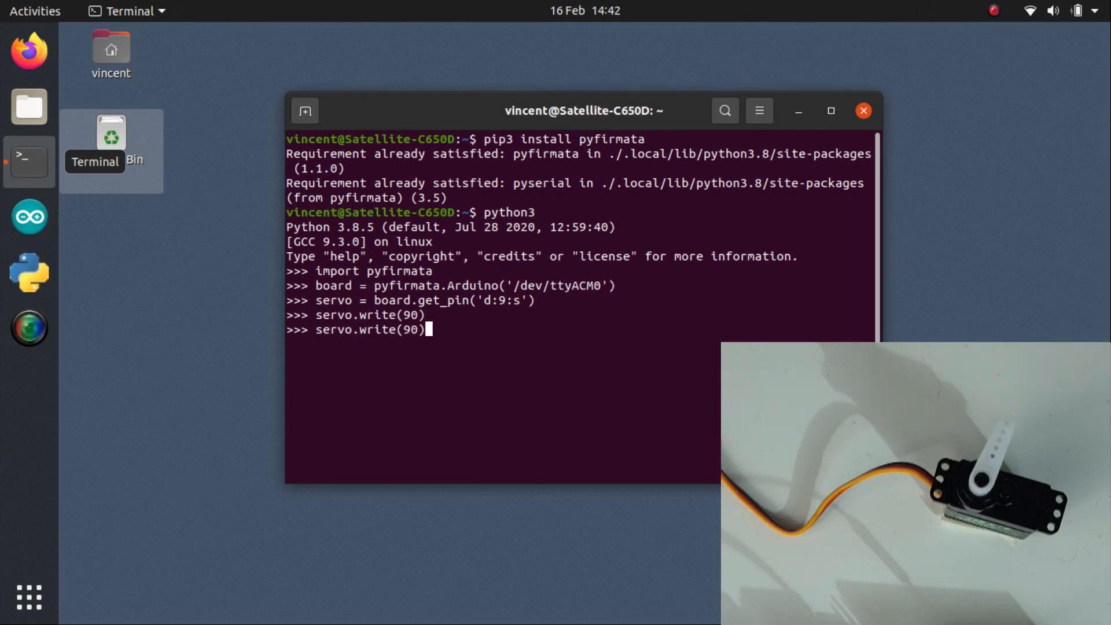
text(180)
text(servo.write(0)
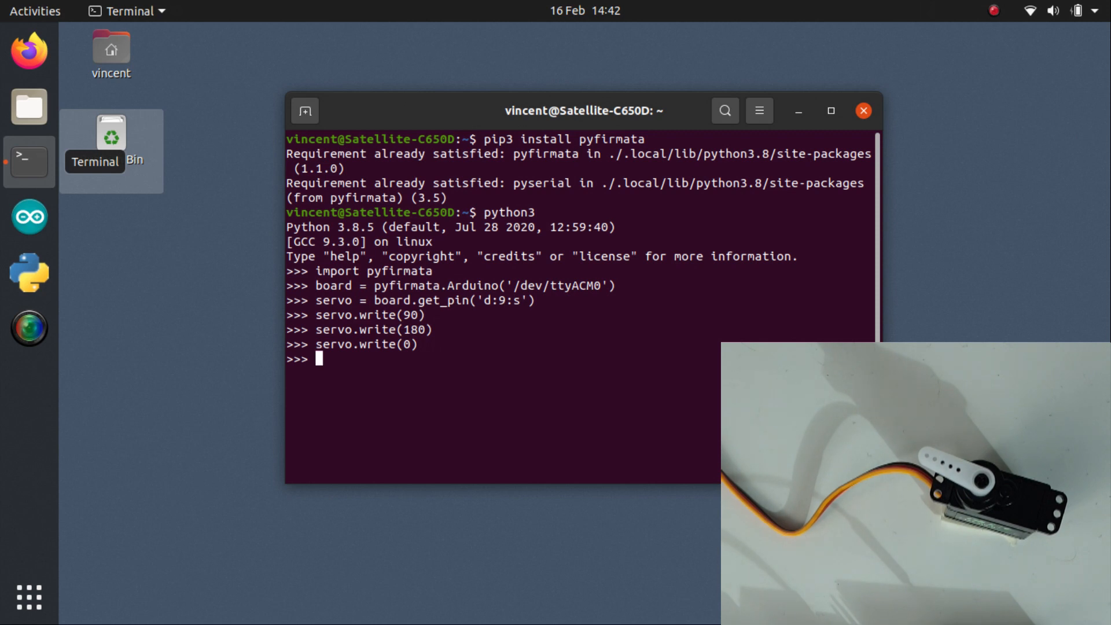
text(board.e)
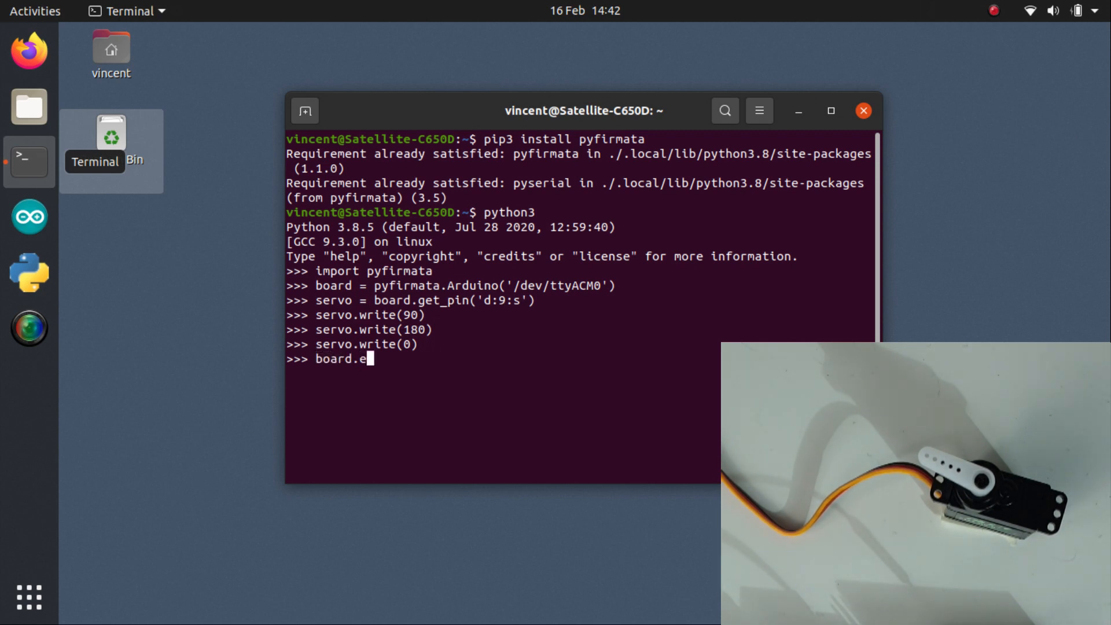
text(xit())
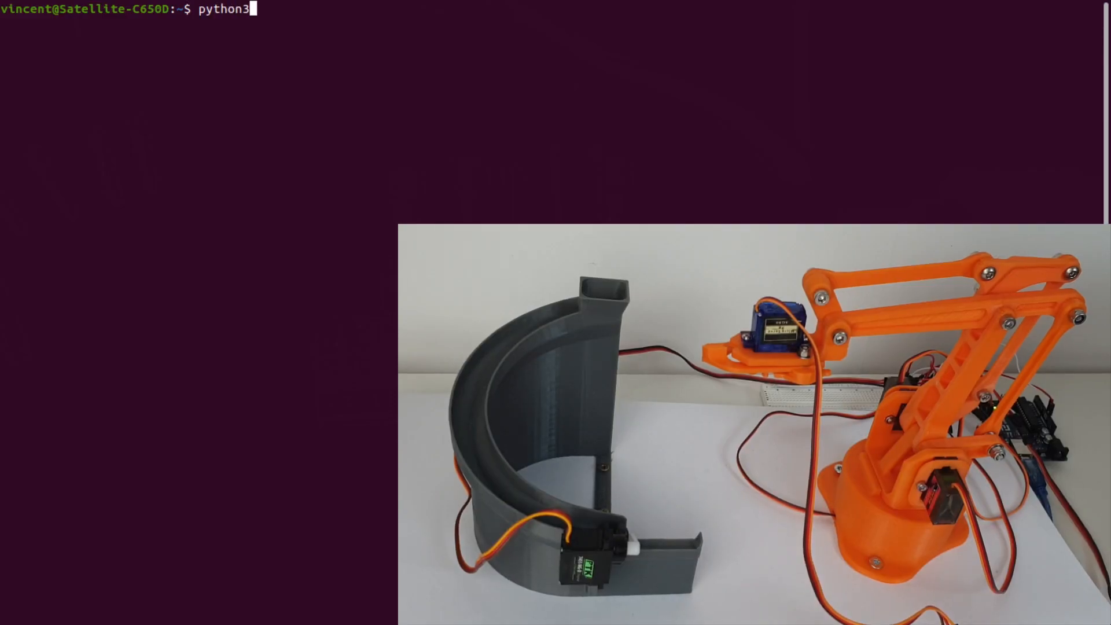
Step: Import pyfirmata and reconnect board = pyfirmata.Arduino('/dev/ttyACM0')
text(import pyfirmata)
text(import time)
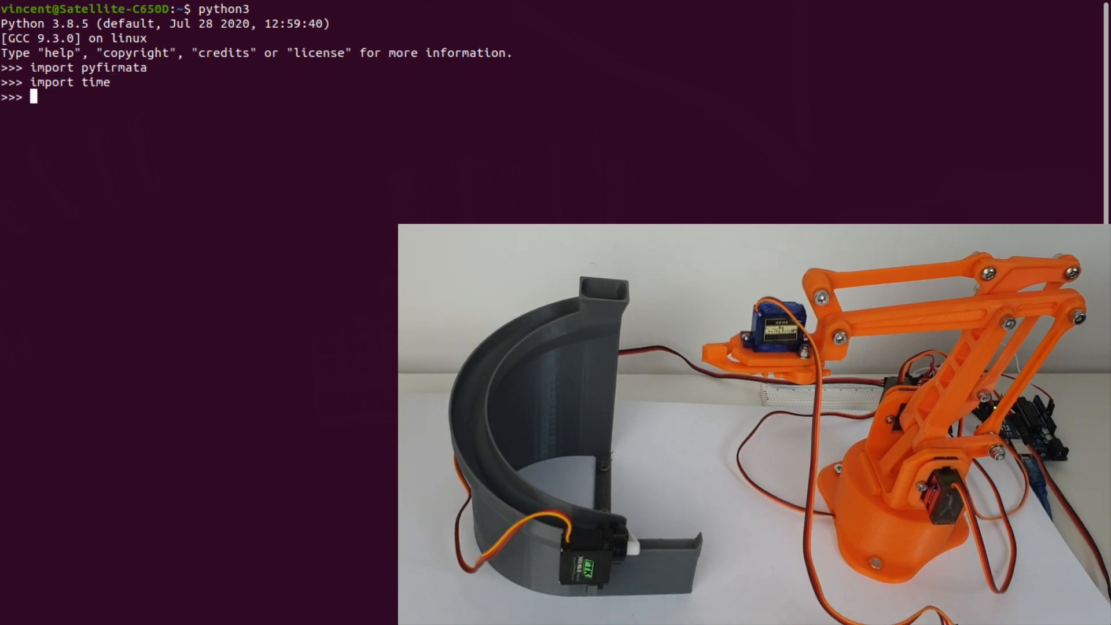
text(board = py)
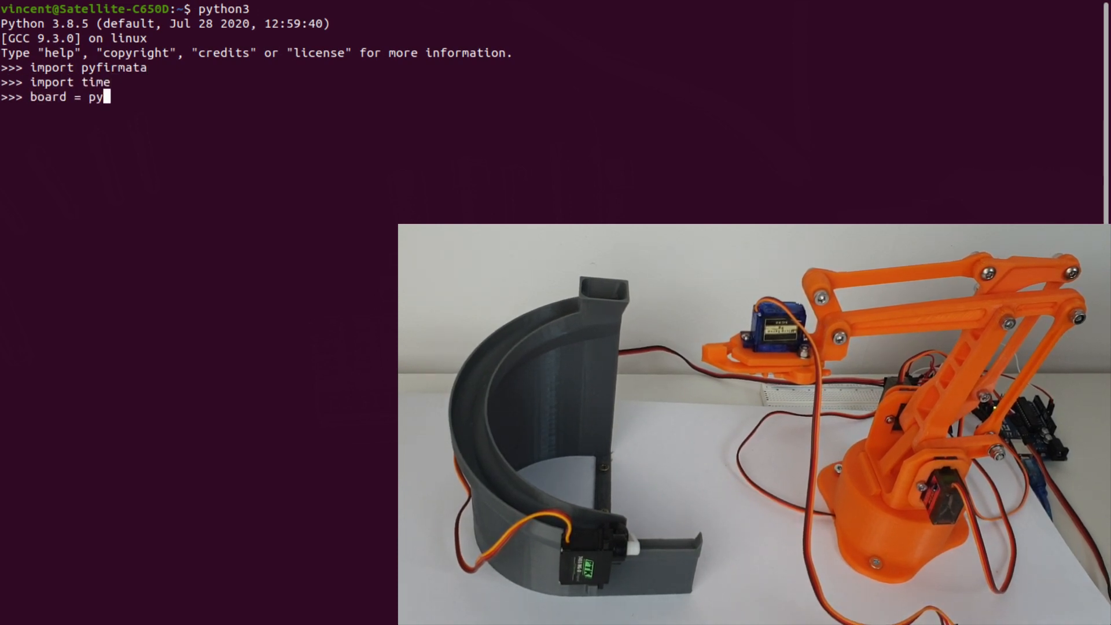
text(firmata.A)
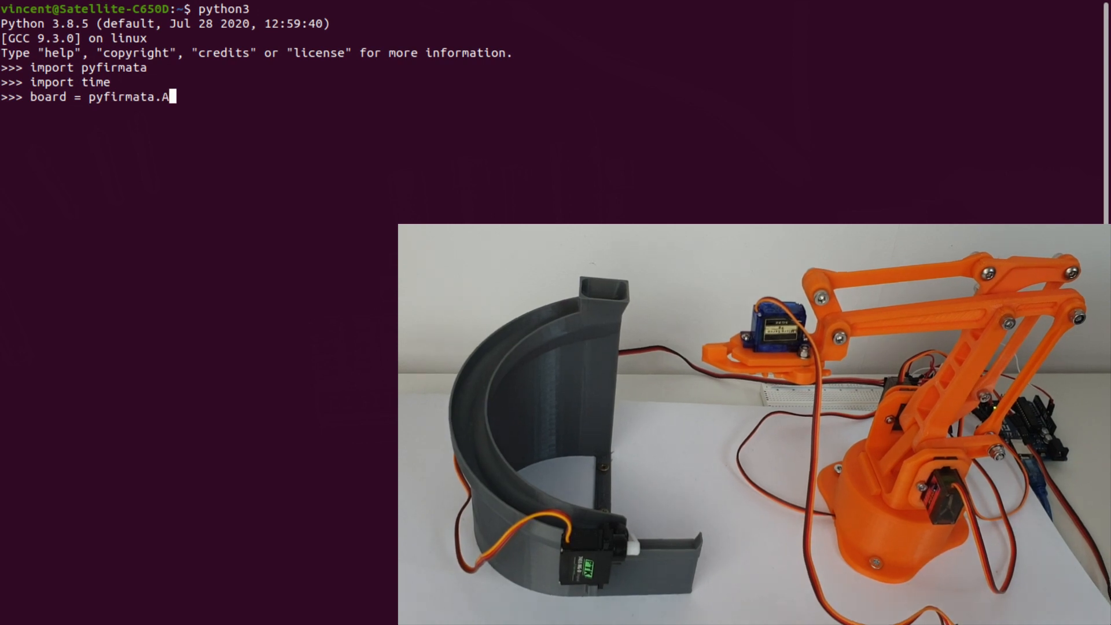
text(rduino('/dev)
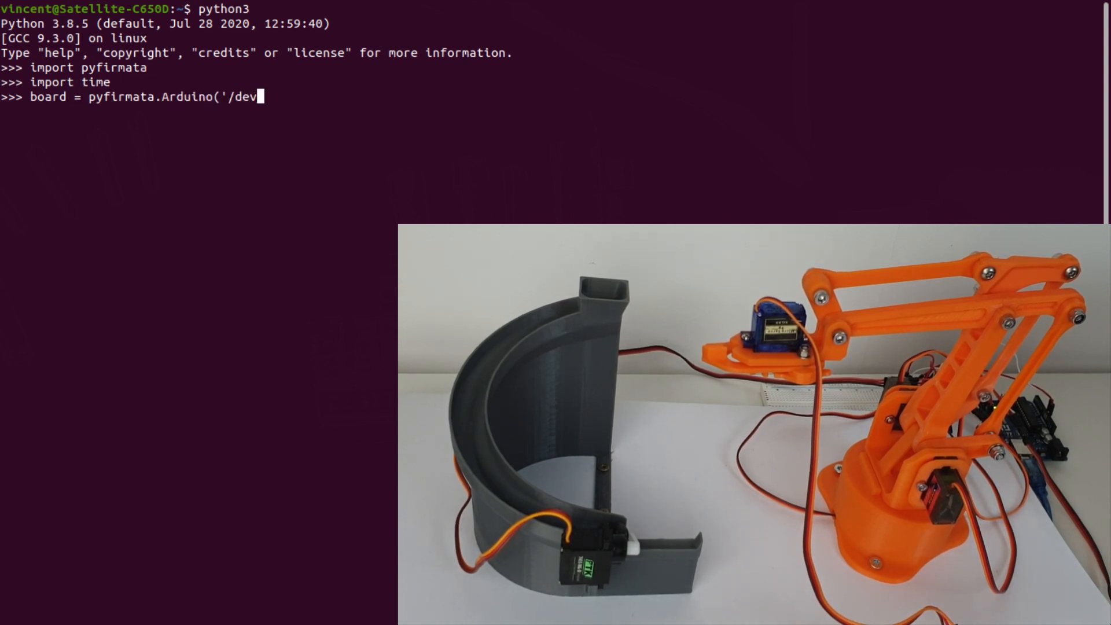
text(/ttyACM0'))
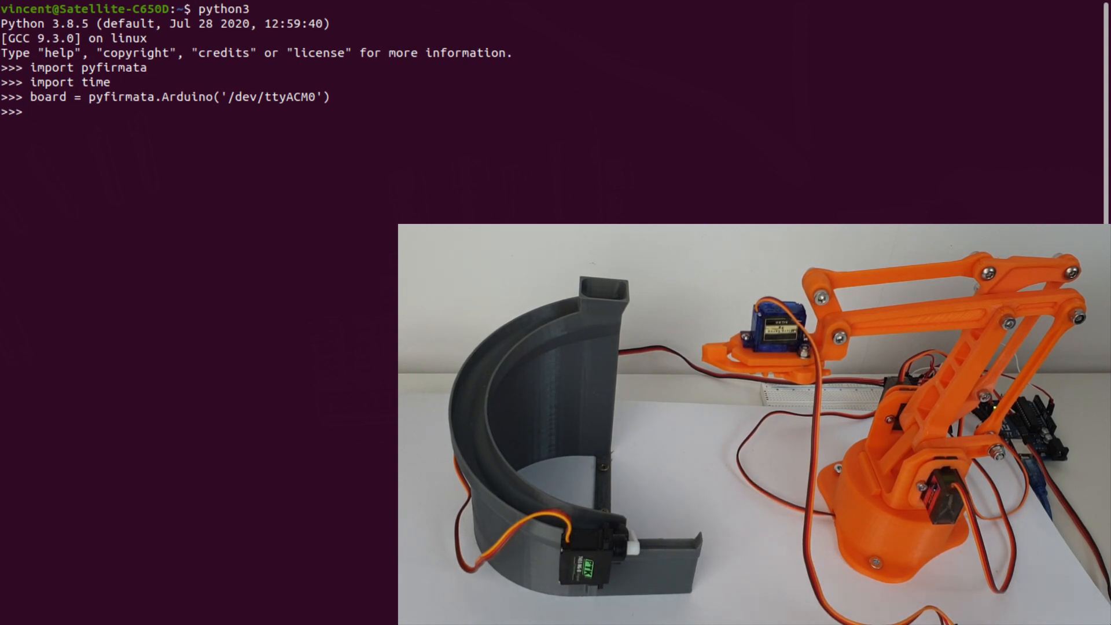
Step: Assign servo0 = board.get_pin('d:3:s'), retyping after the invalid pin string error
text(servo0 = bo)
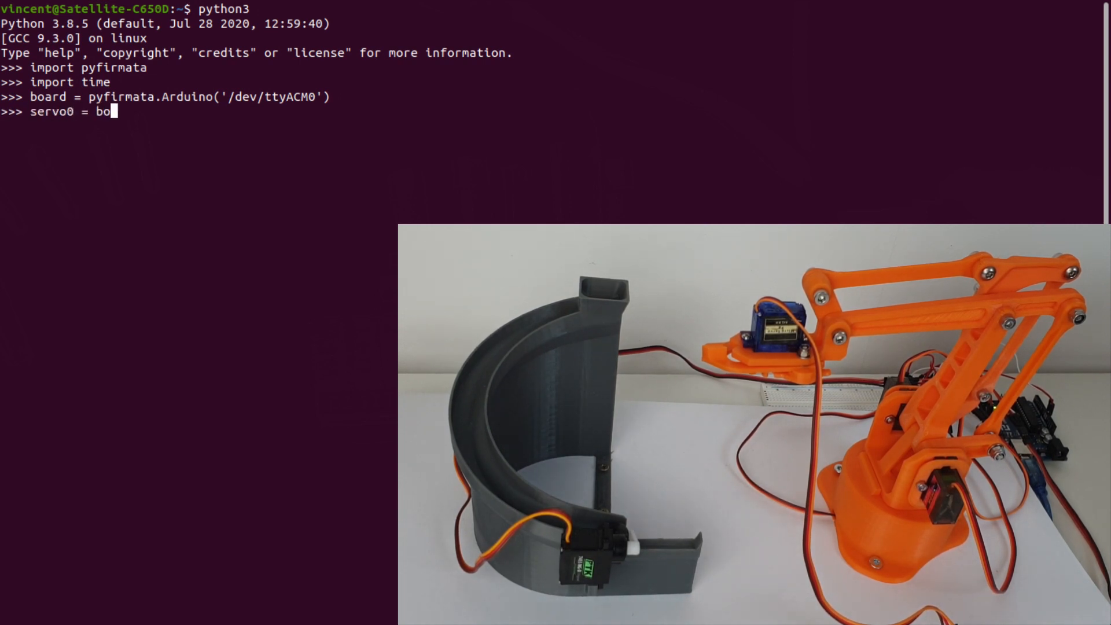
text(ard.get_pin()
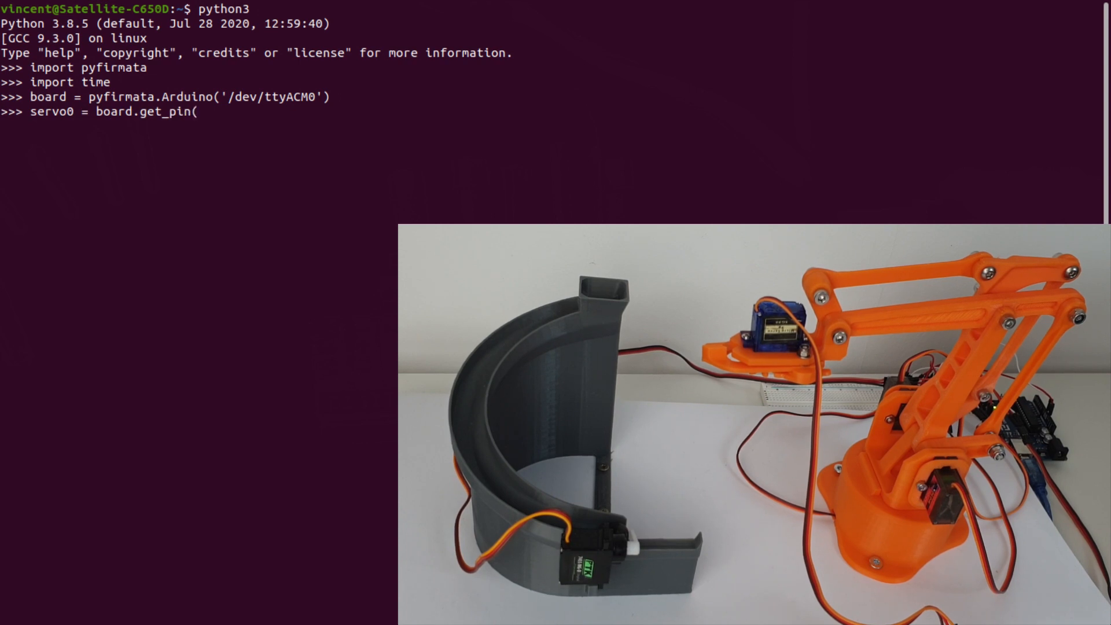
text('d:3d:s)
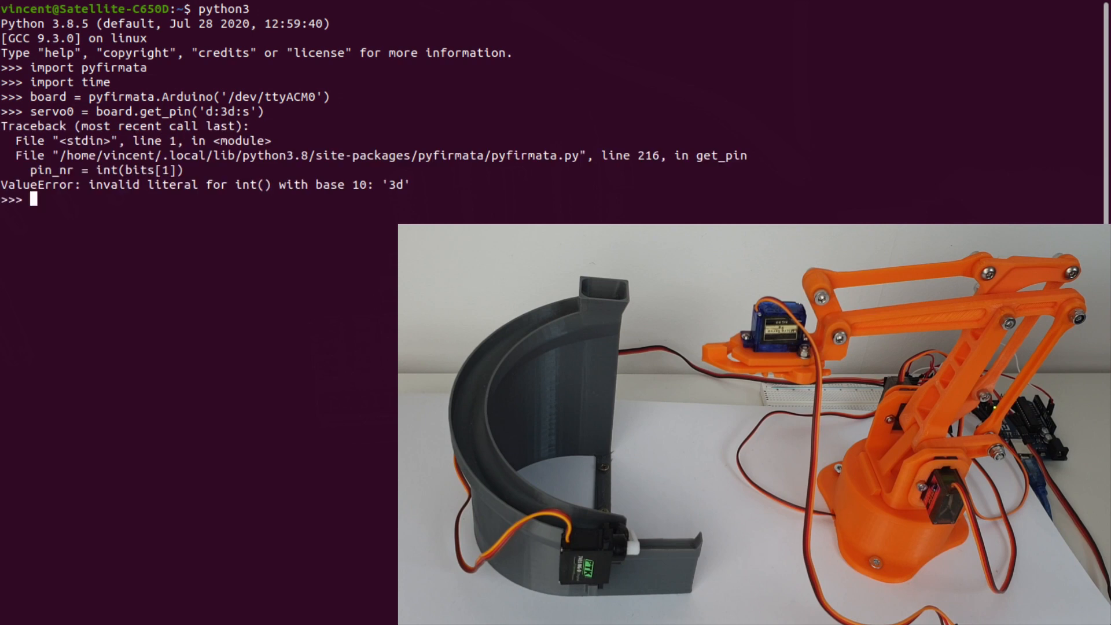
text(servo0 = board.get_pin('d::s'))
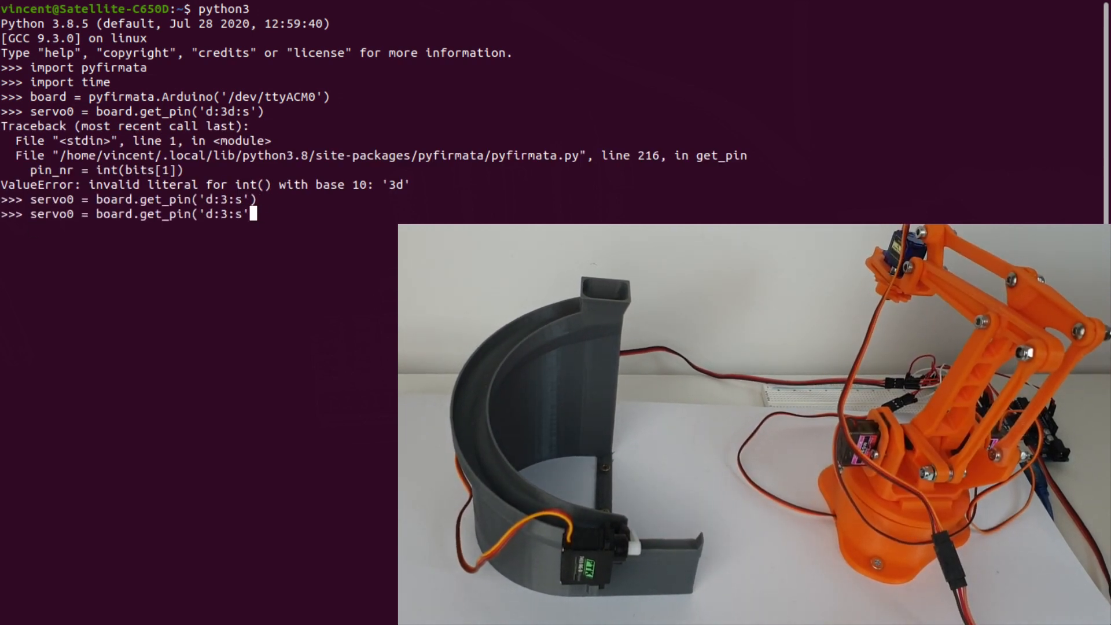
Step: Write servo0 angles 90, 135 and back to 90
text(servo0.write(90))
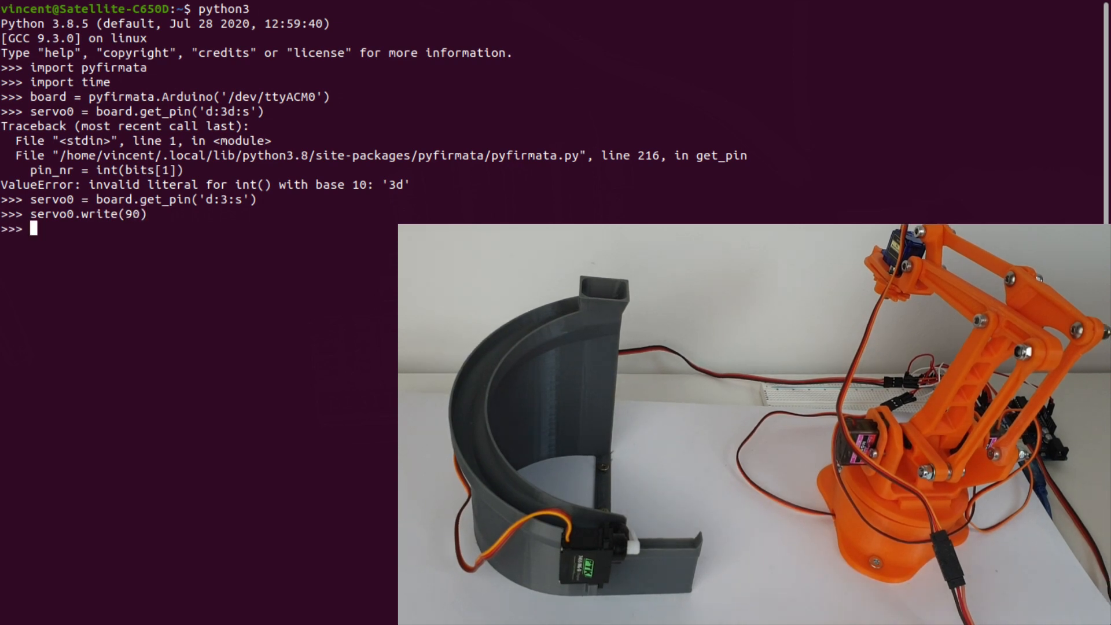
text(servo0.write(135))
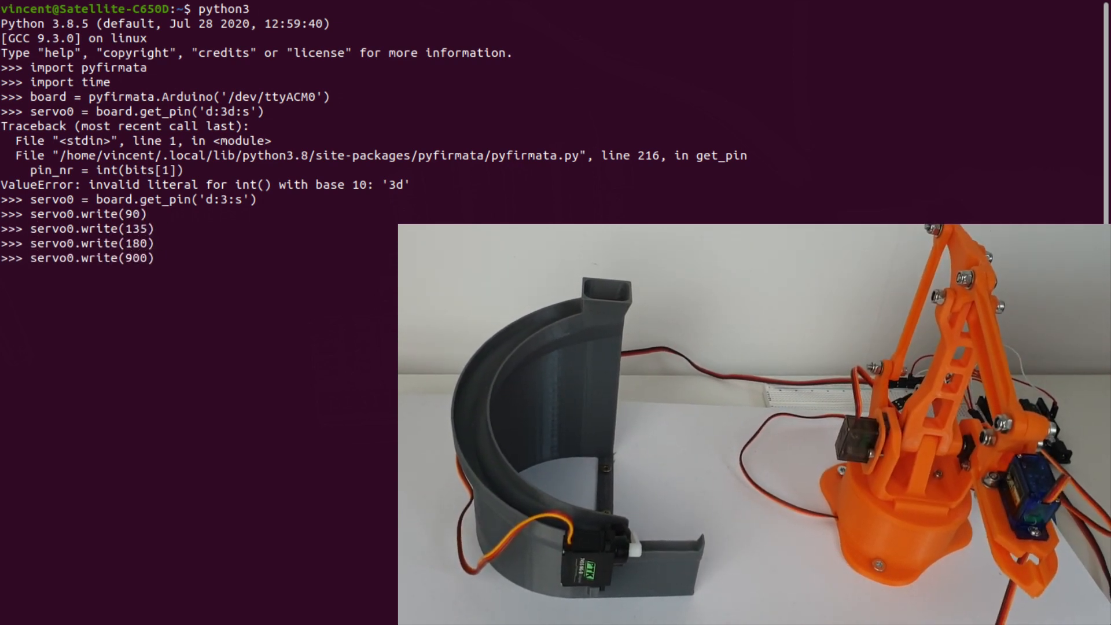
text(servo0.write(90))
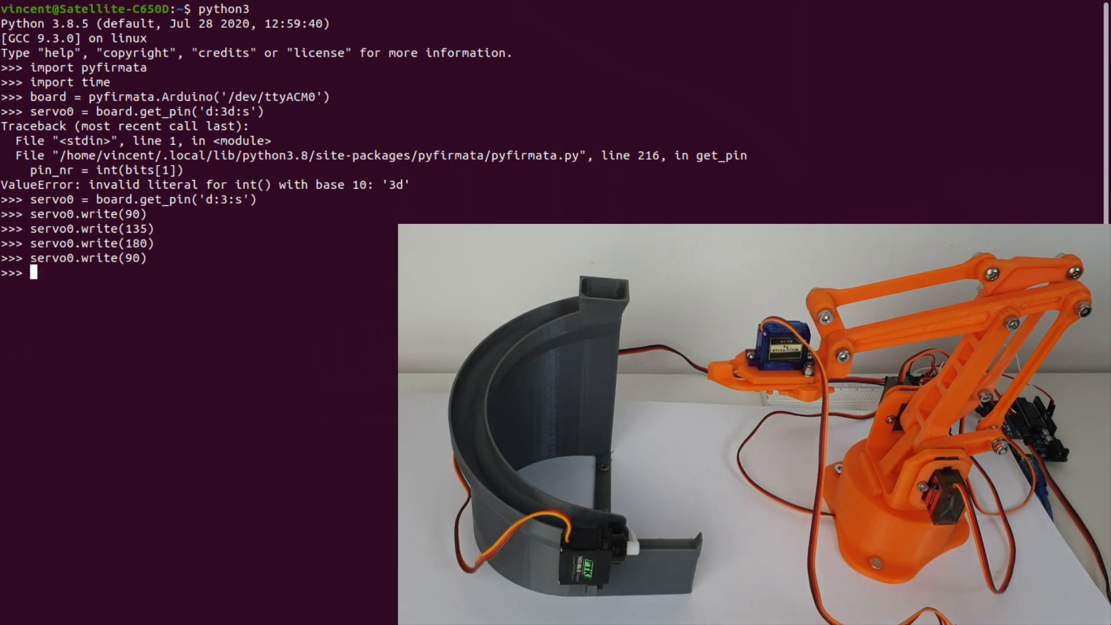
Step: Sweep servo0 through range(90,180,1) and back down with time.sleep(0.015) per step
text(for angle in range)
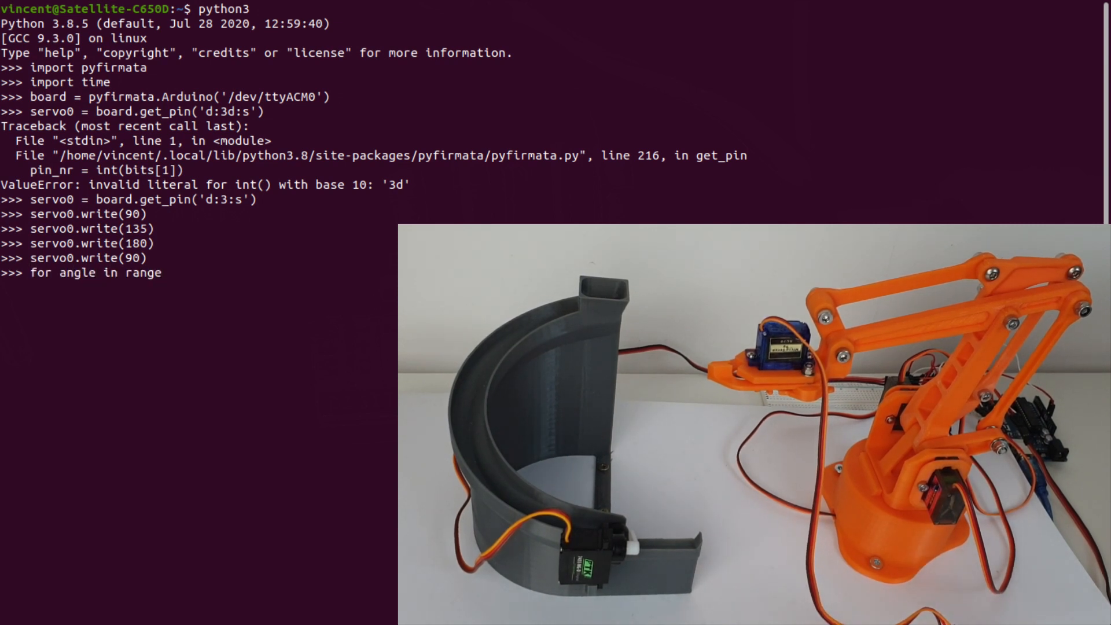
text((90,180,)
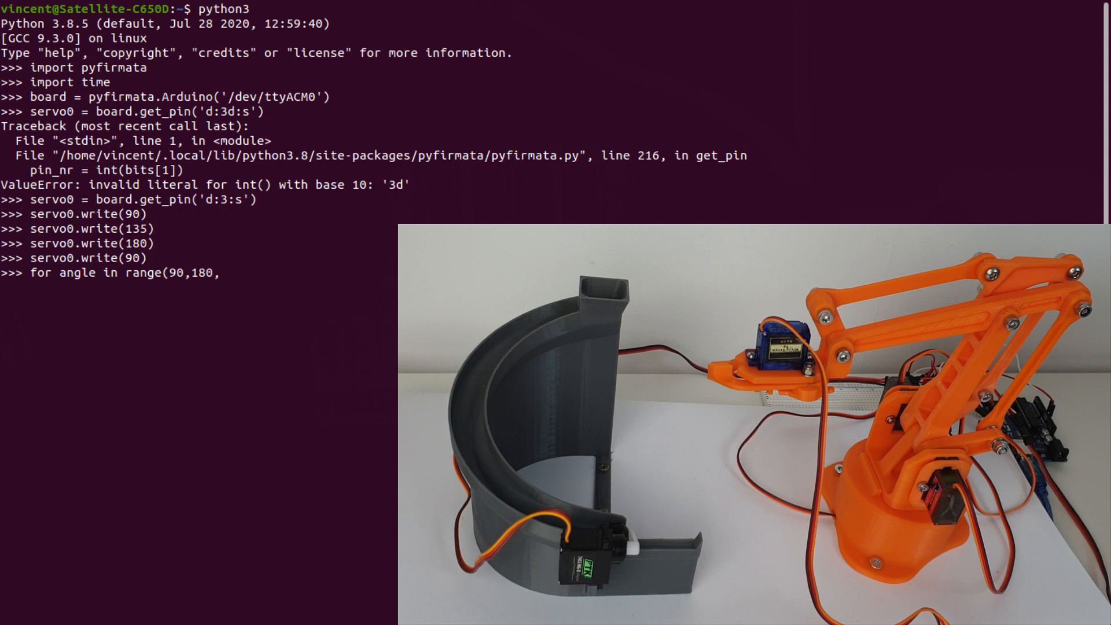
text(1):)
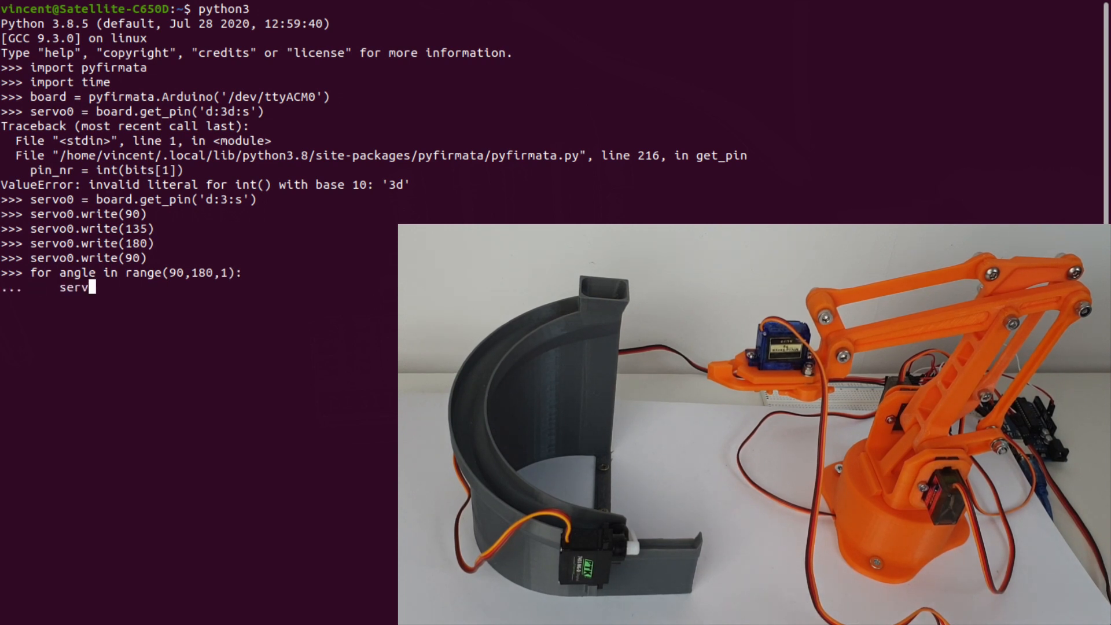
text(o0.write(angle))
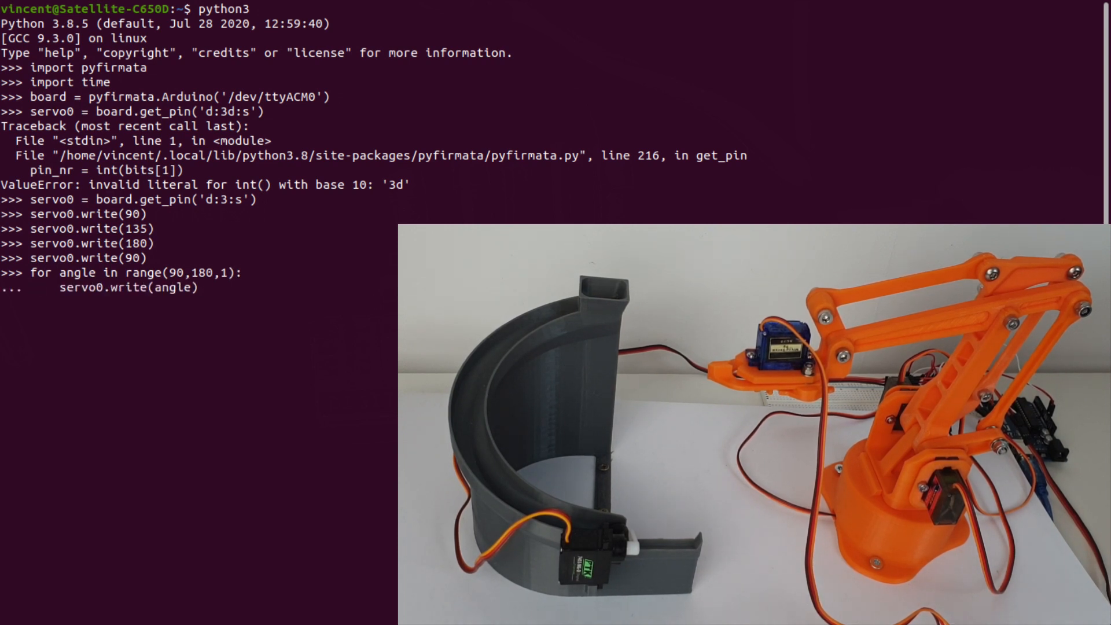
text(time.sleep()
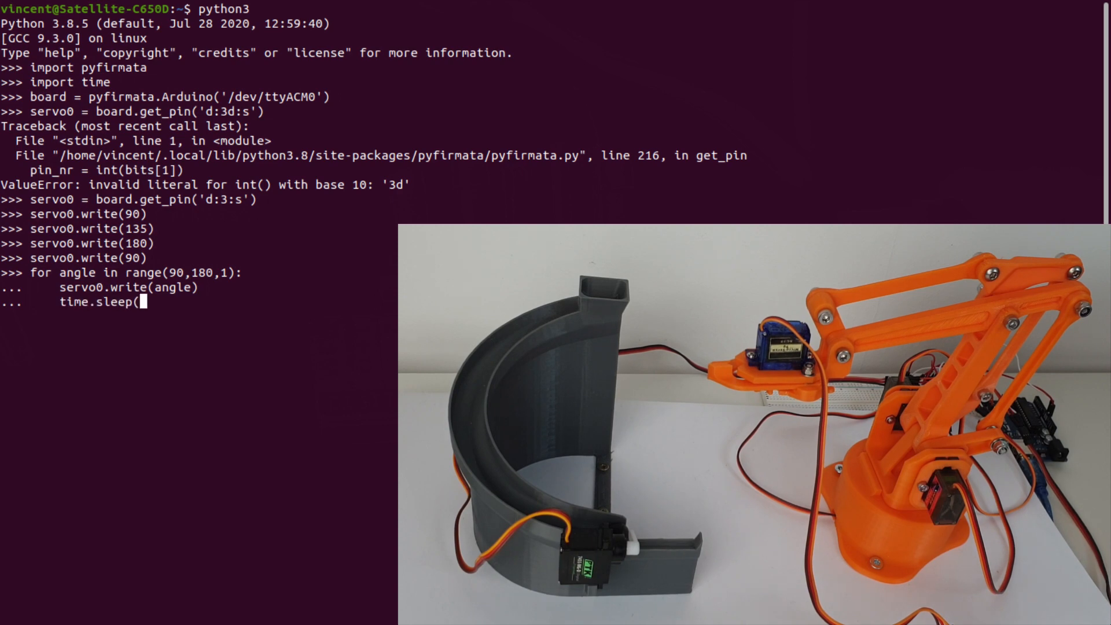
text(0.015))
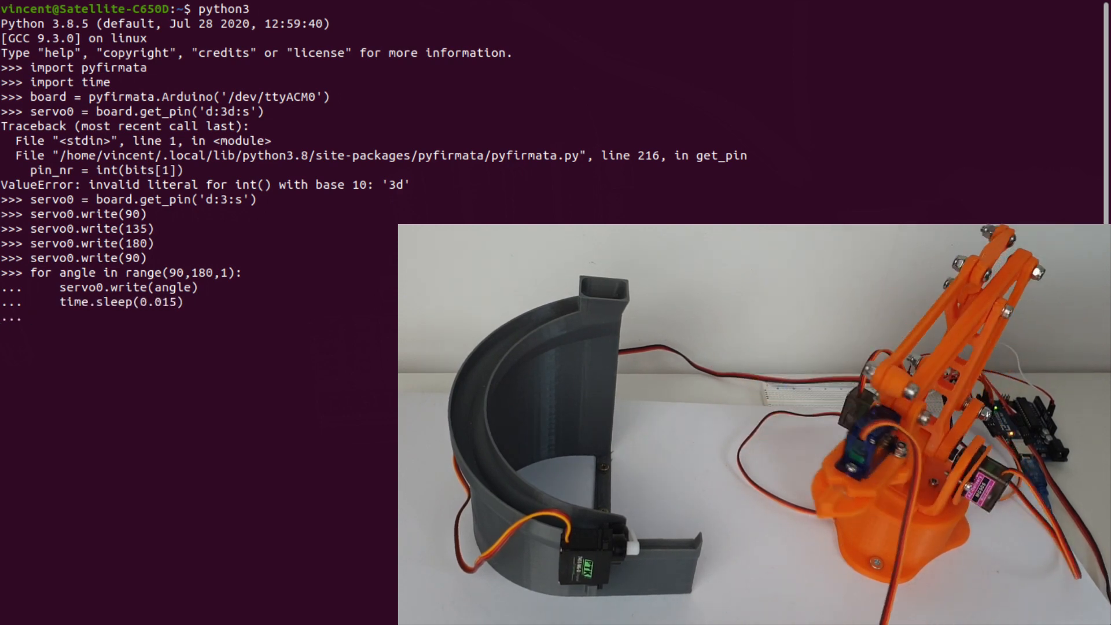
text(for angle in range(180,0,-1):)
text(servo0.write)
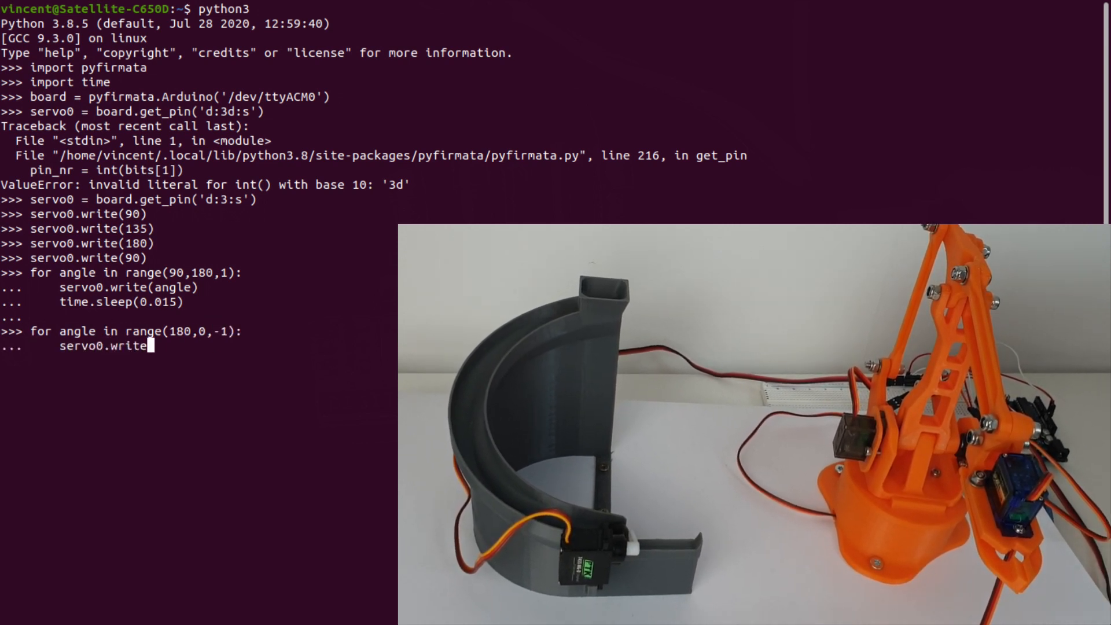
text((angle))
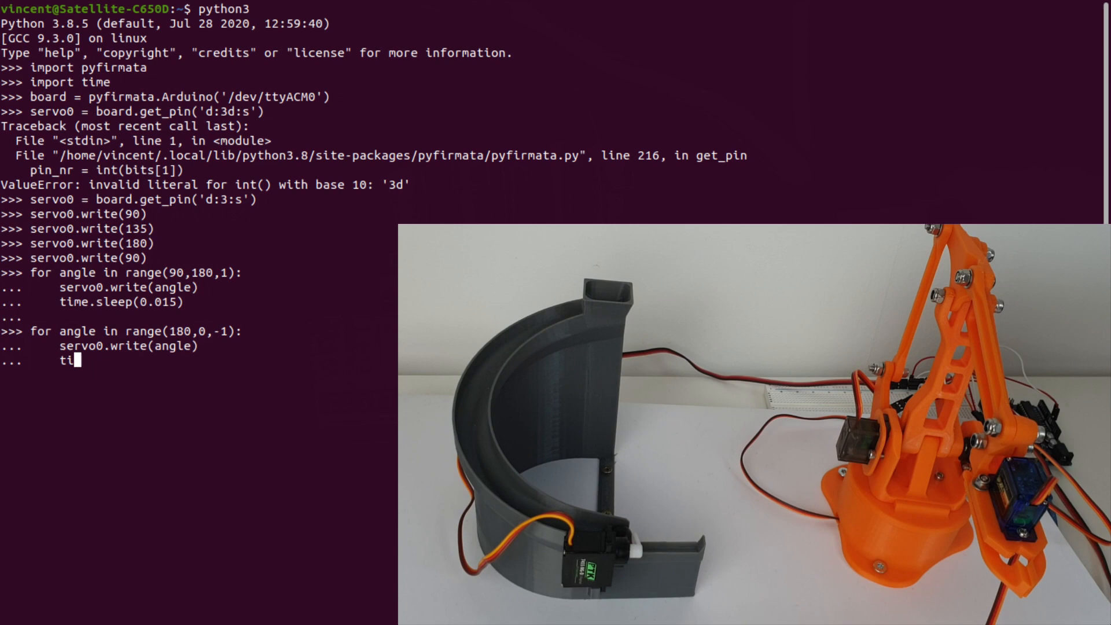
text(time.sleep(0.015))
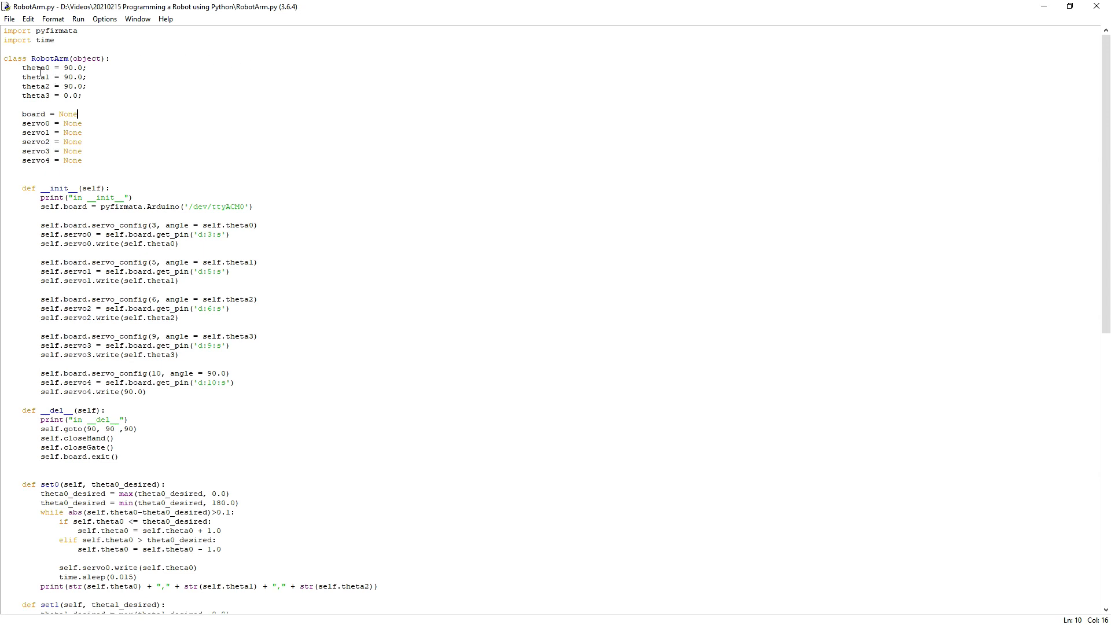
mouse_move(230, 116)
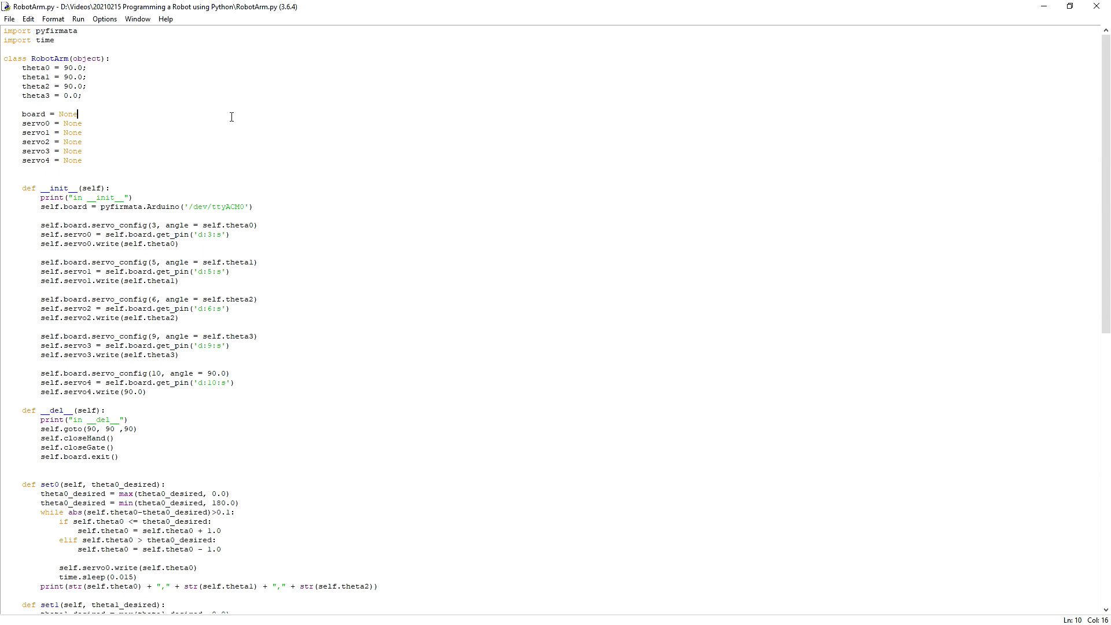
mouse_move(366, 120)
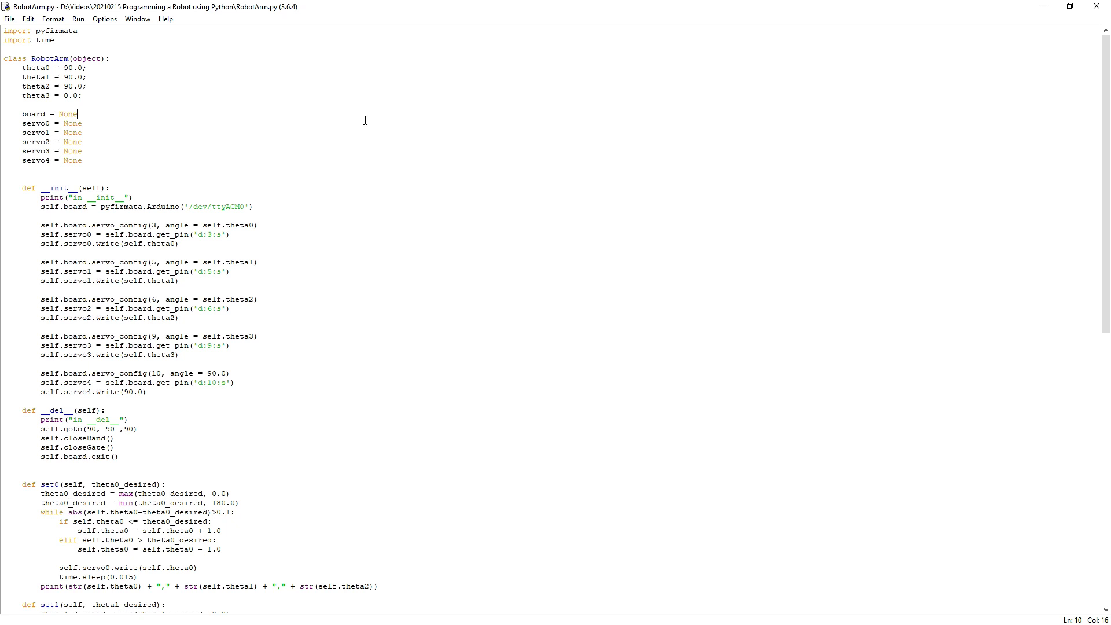
mouse_move(373, 162)
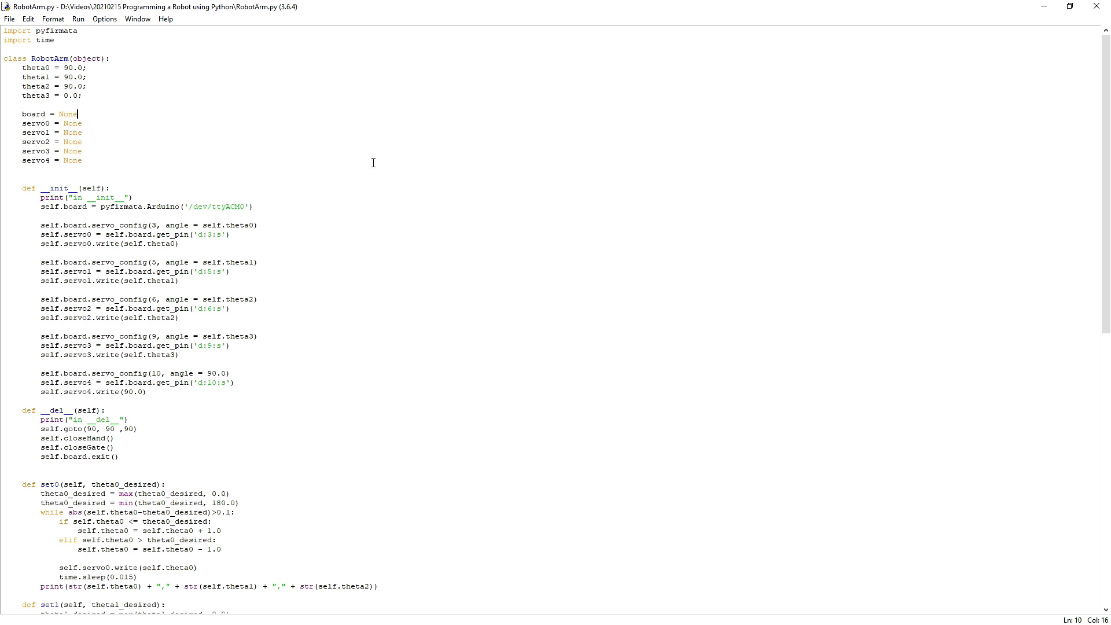
mouse_move(226, 236)
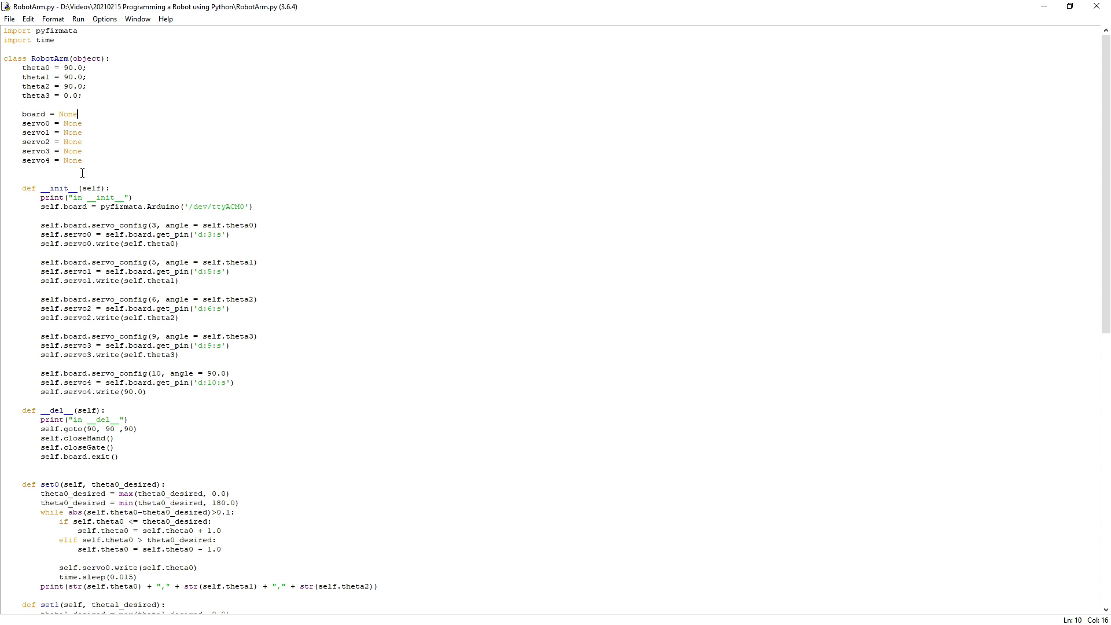
mouse_move(22, 213)
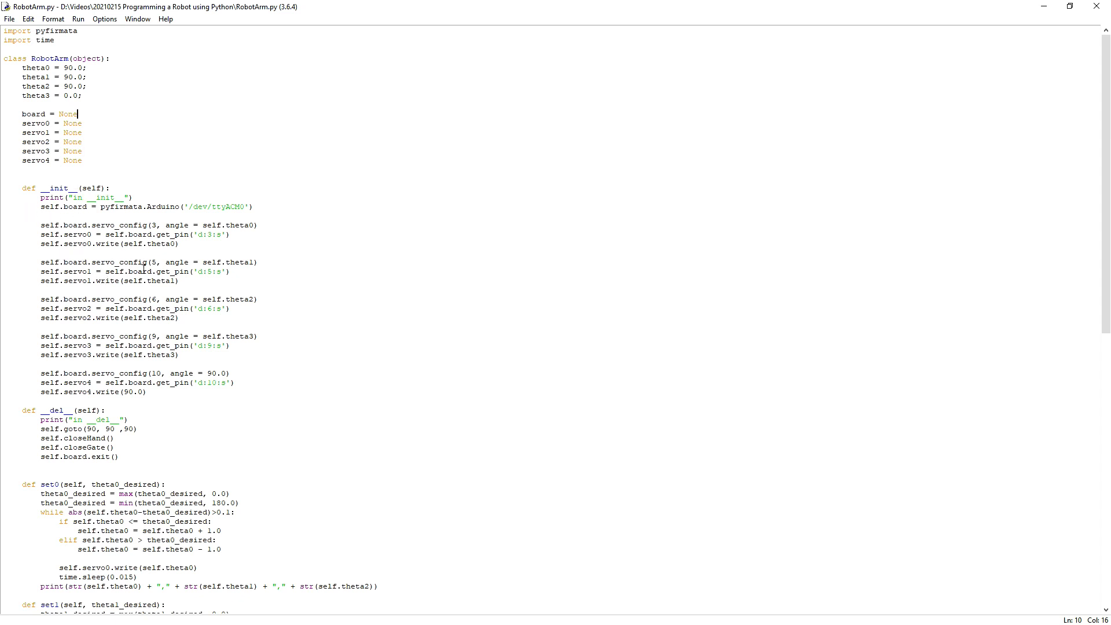
mouse_move(239, 370)
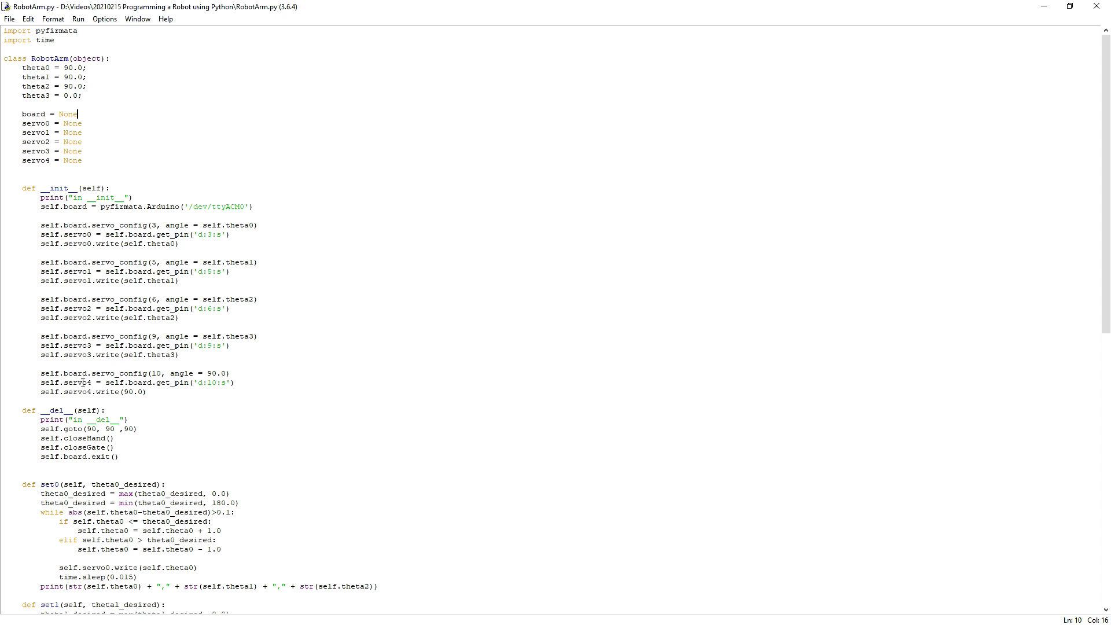
scroll(down, 3)
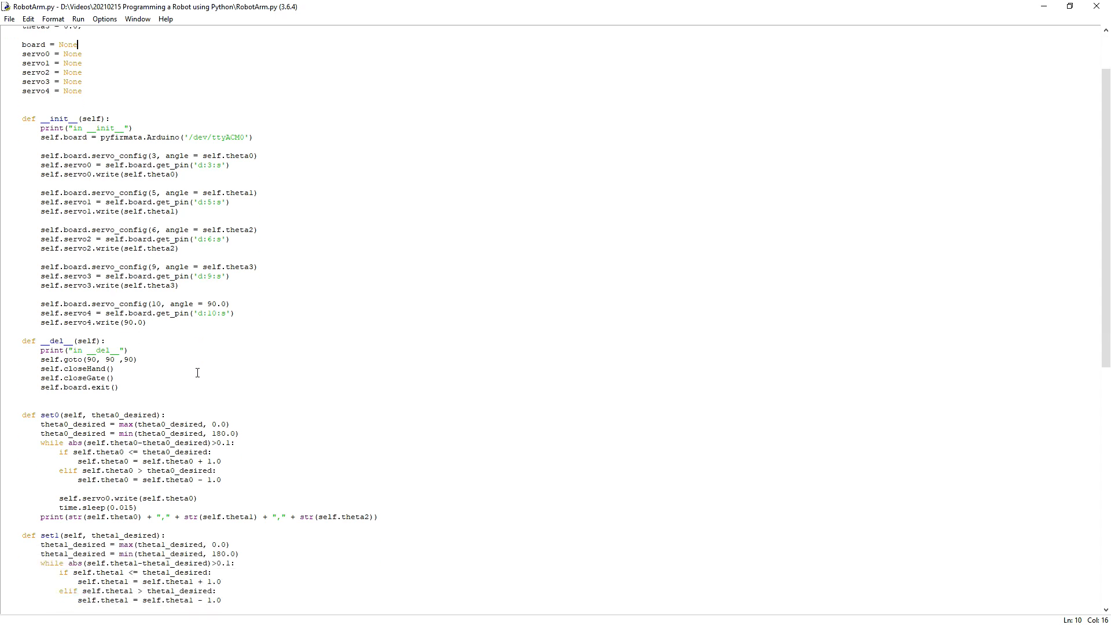
scroll(down, 3)
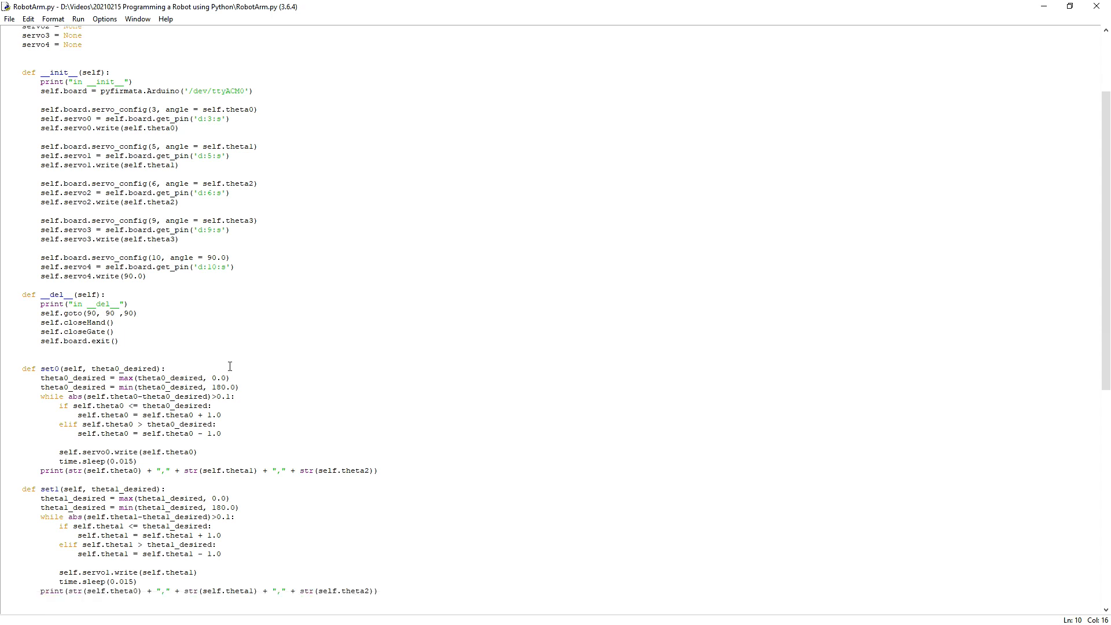
scroll(down, 3)
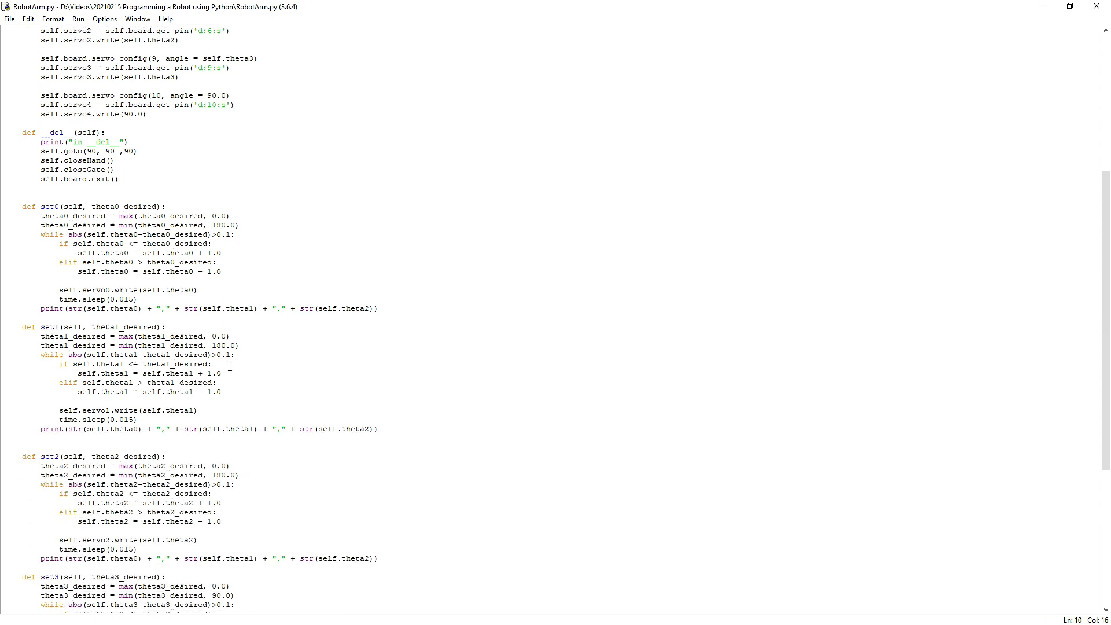
scroll(down, 3)
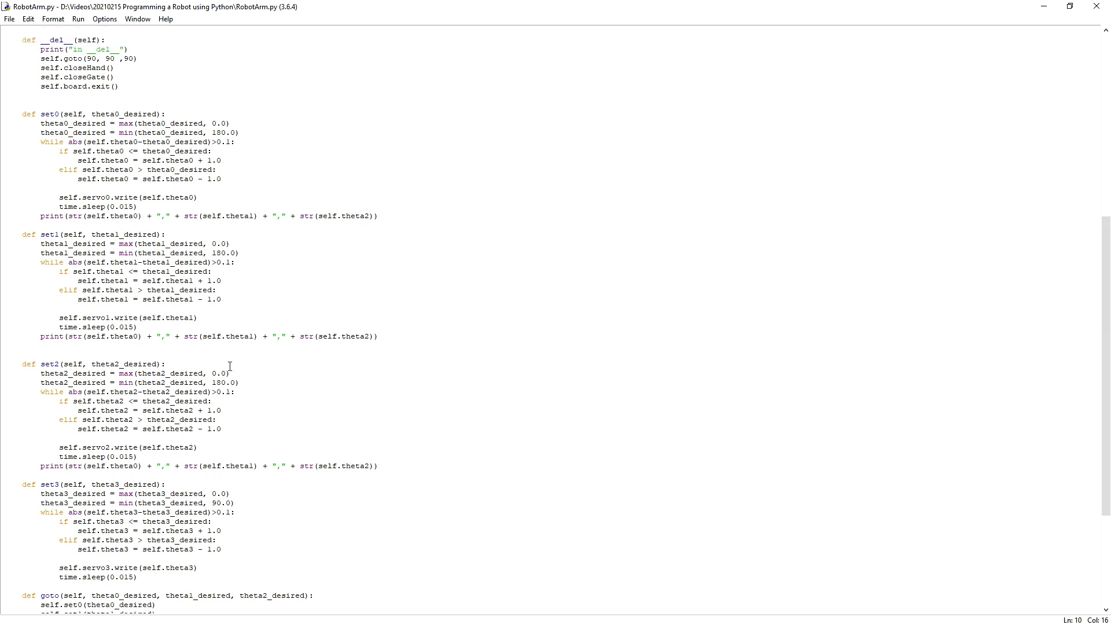
mouse_move(283, 255)
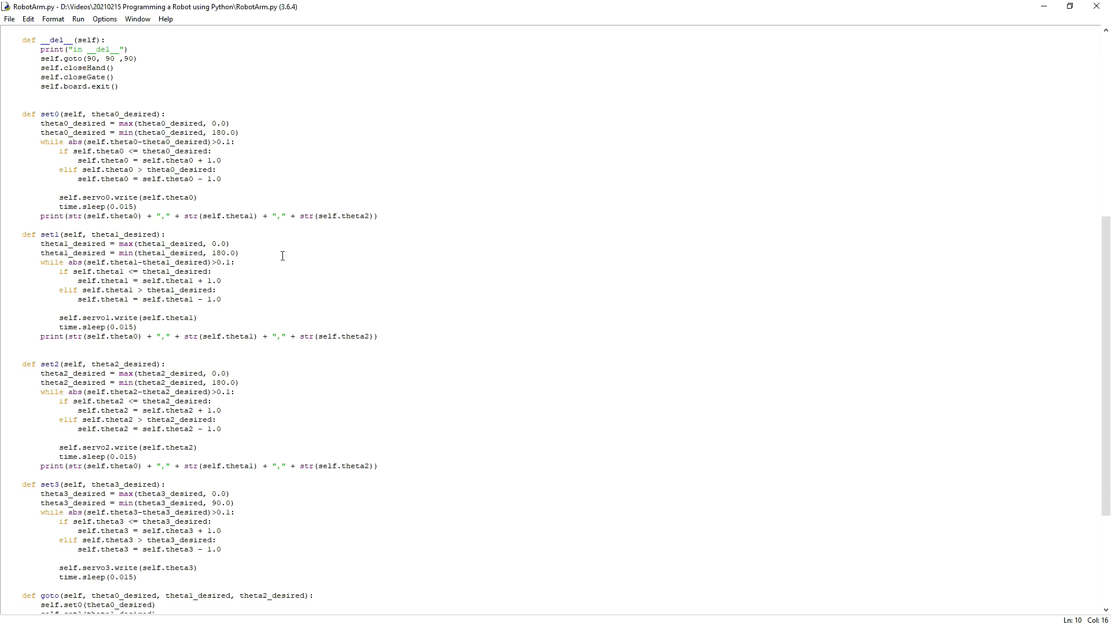
mouse_move(261, 316)
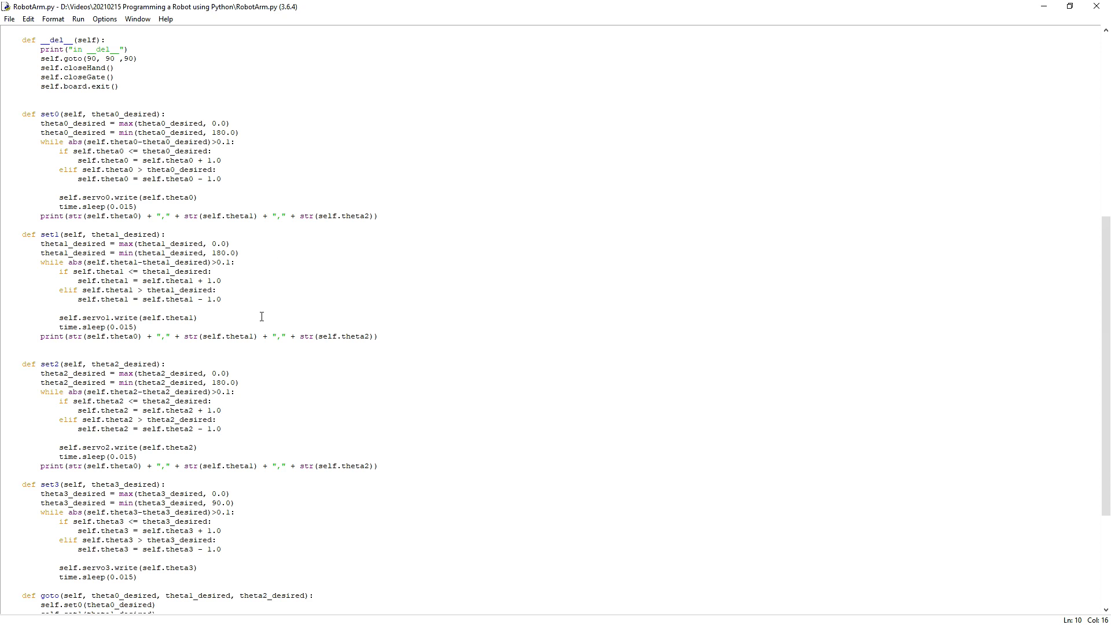
mouse_move(119, 457)
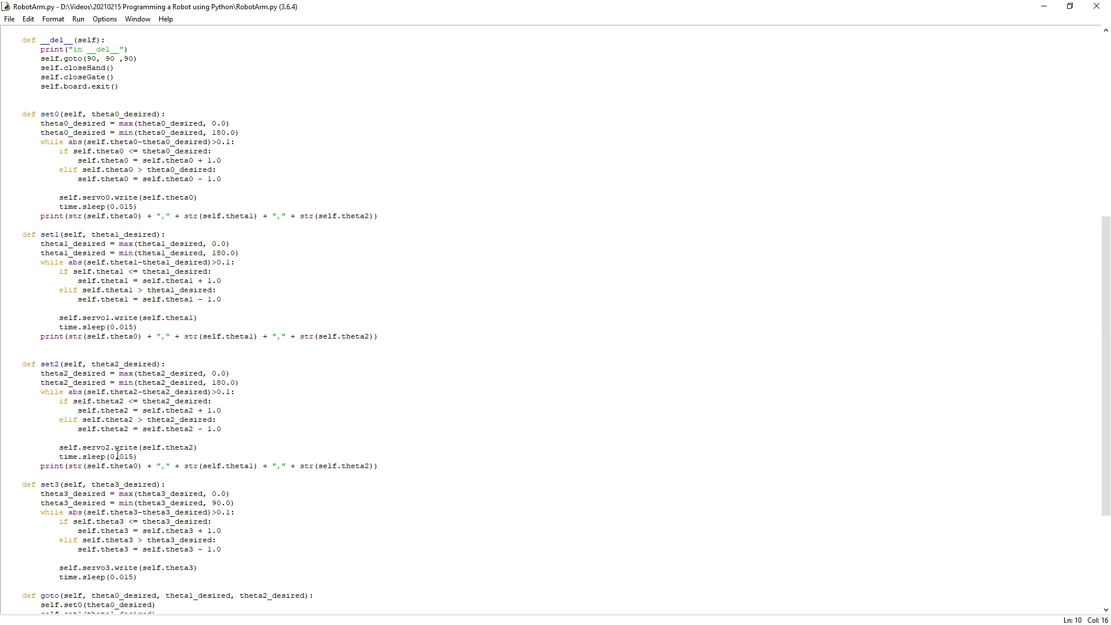
scroll(down, 3)
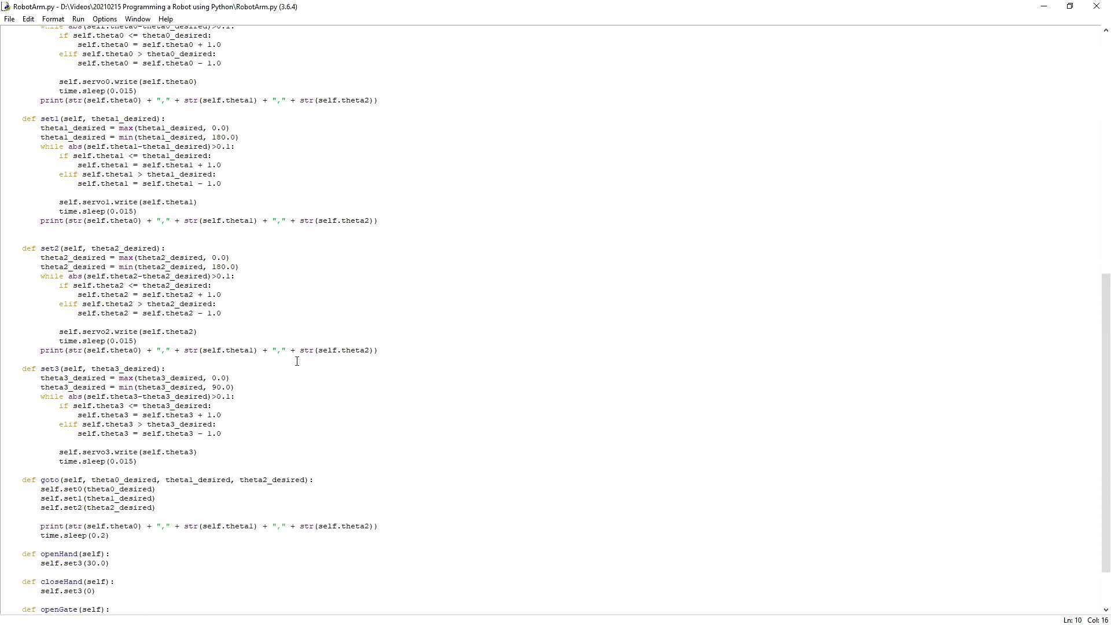
scroll(down, 3)
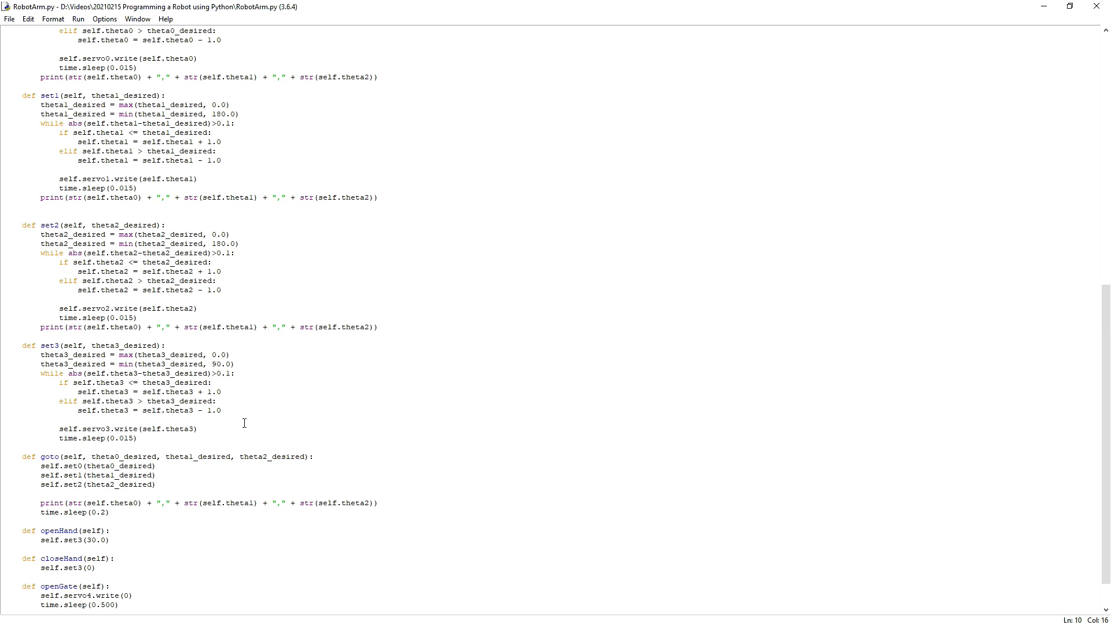
mouse_move(215, 429)
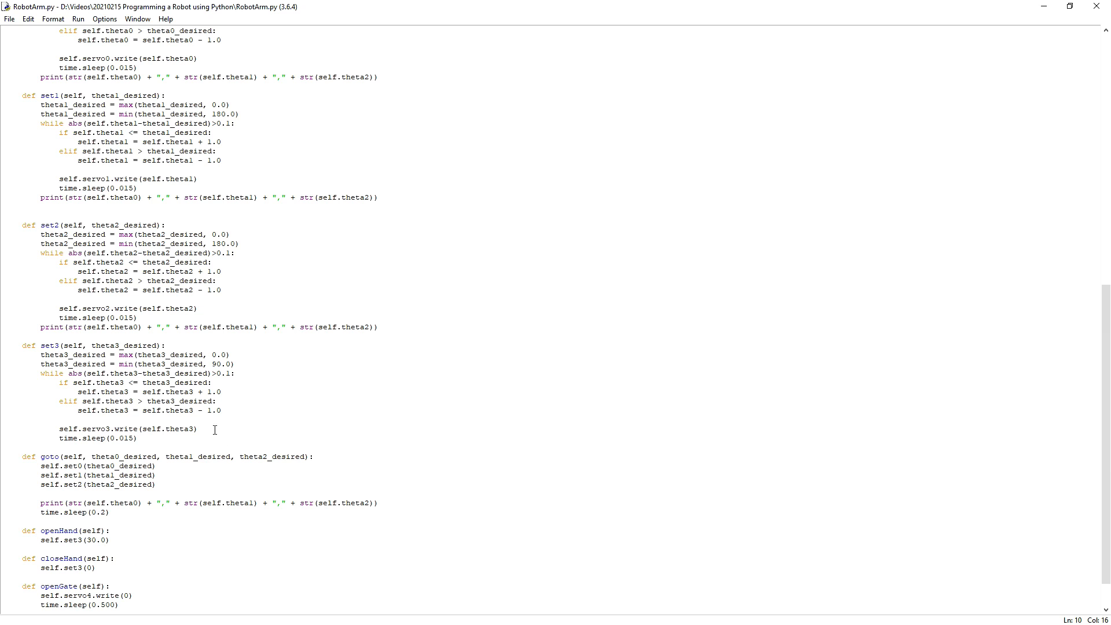
mouse_move(372, 370)
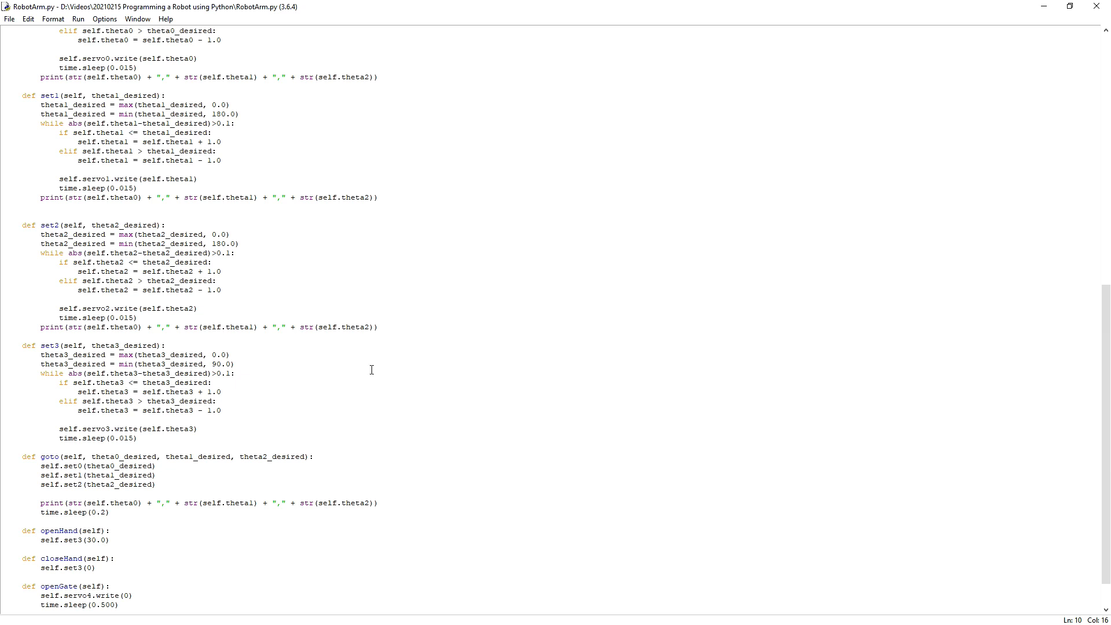
mouse_move(374, 350)
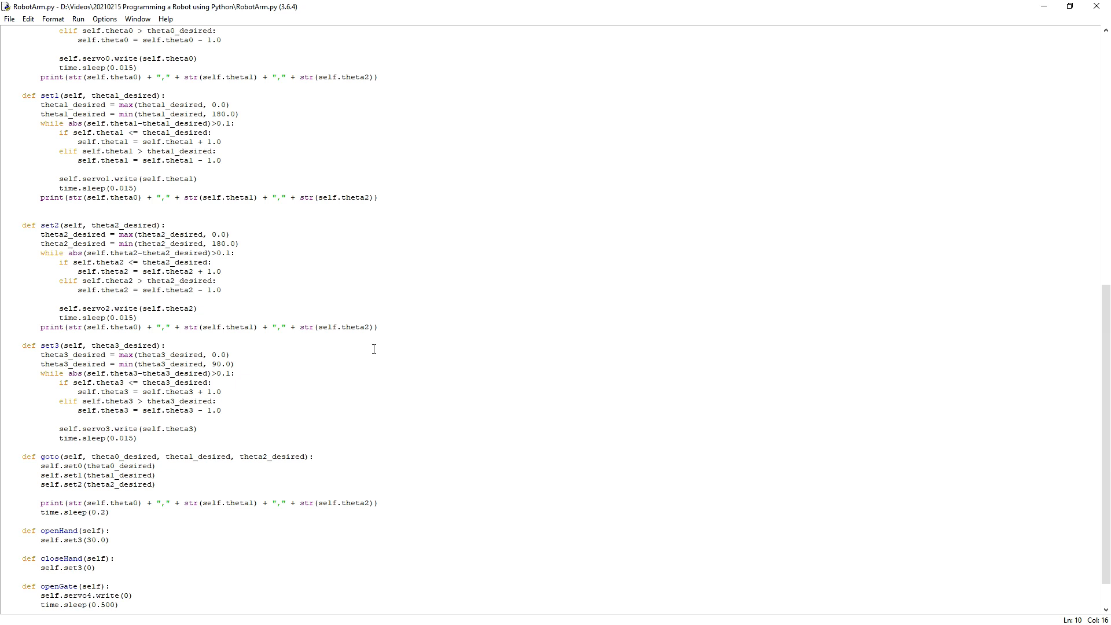
scroll(down, 3)
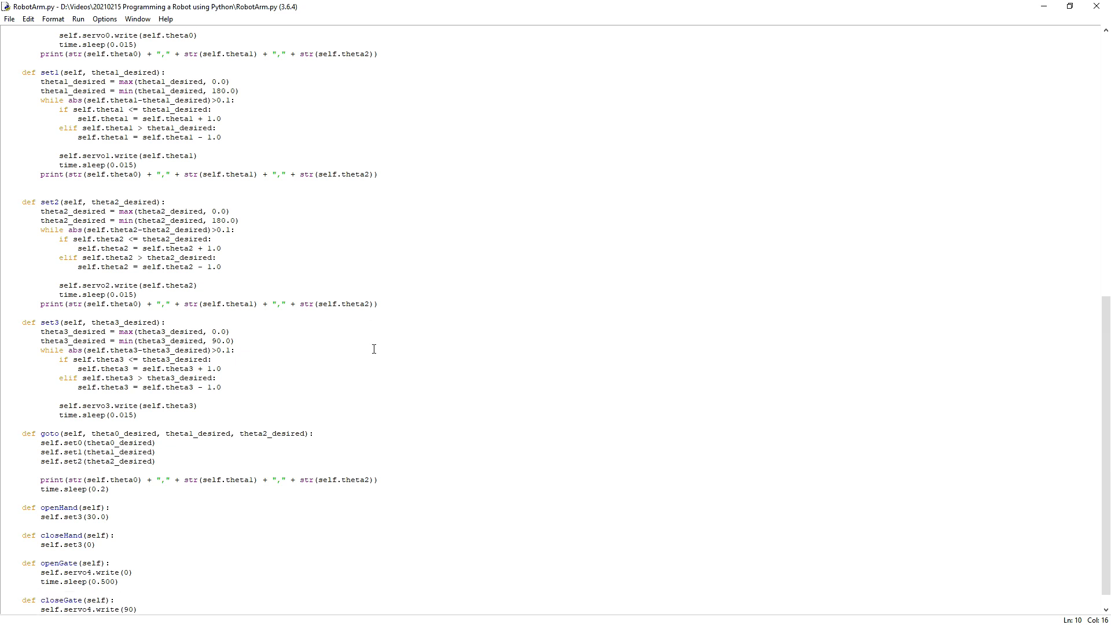
scroll(down, 3)
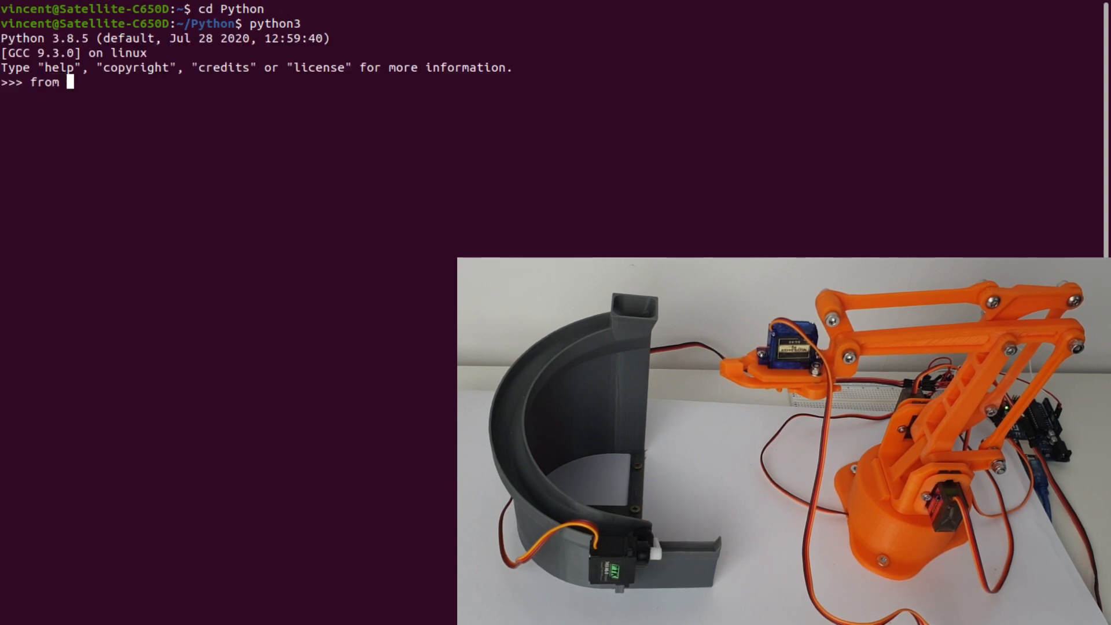
Step: Import everything from RobotArm and create robot = RobotArm()
text(RobotArm import *)
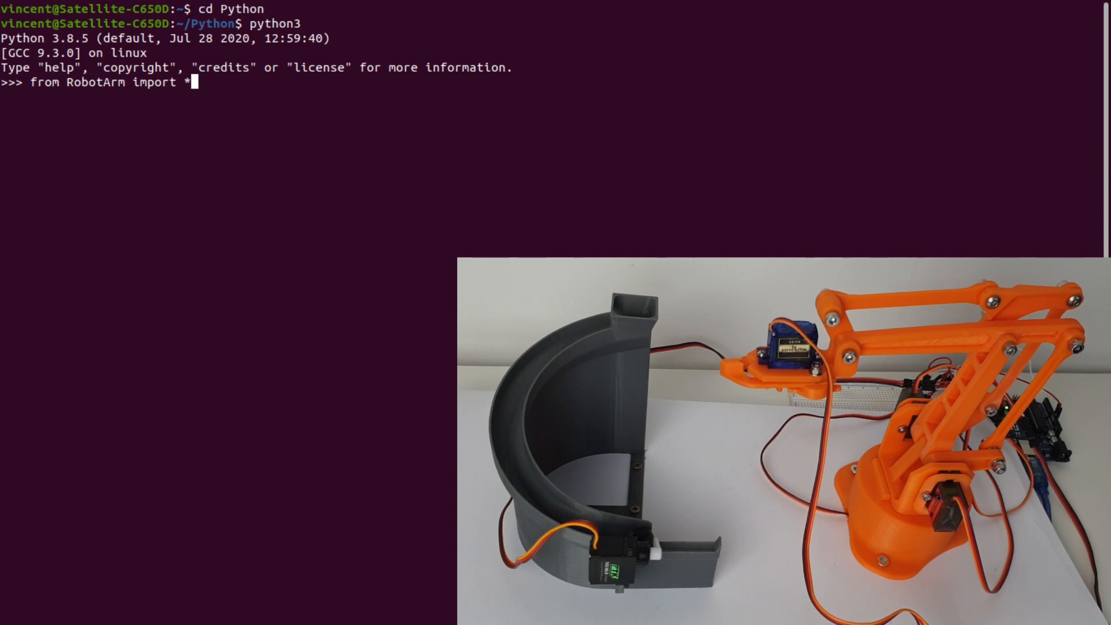
text(robot)
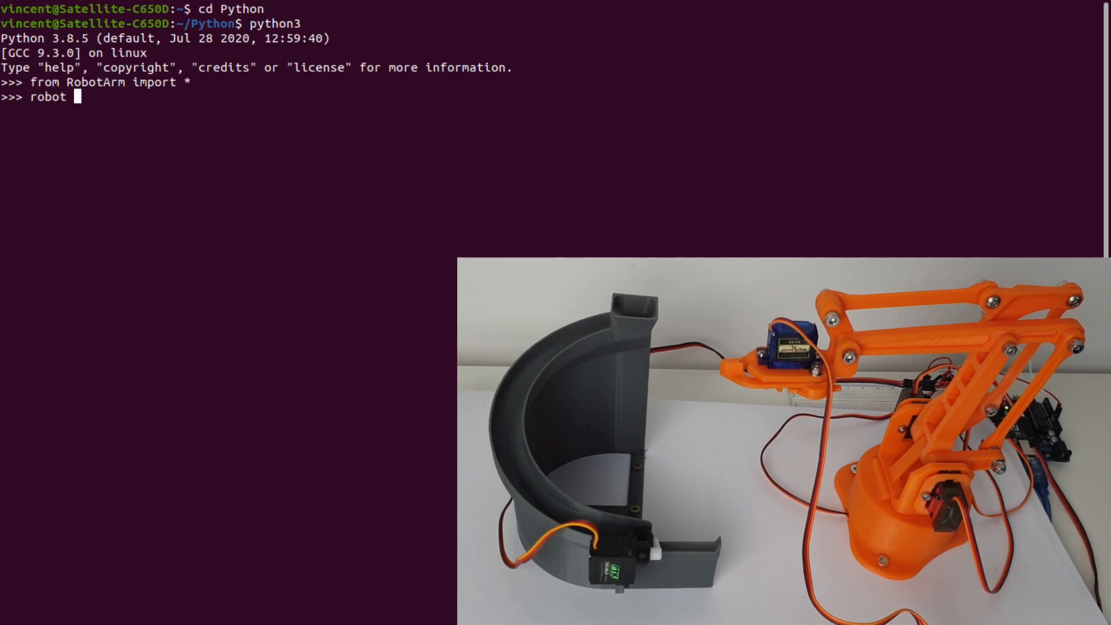
text(= RobotArm()
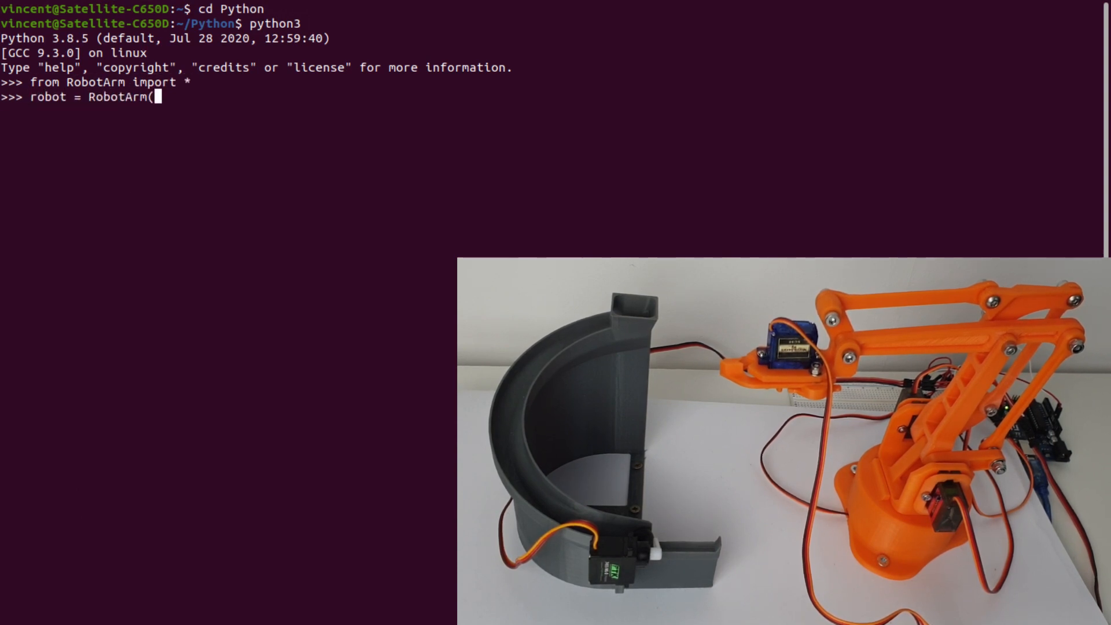
key(Return)
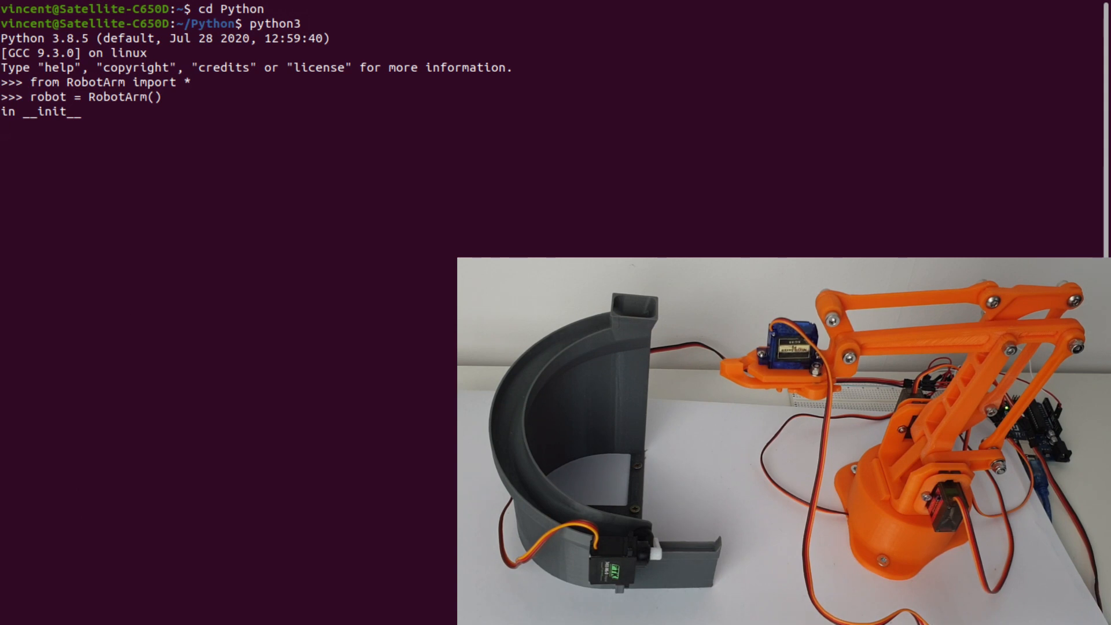
Step: Run robot.openHand() to open the gripper
text(robo)
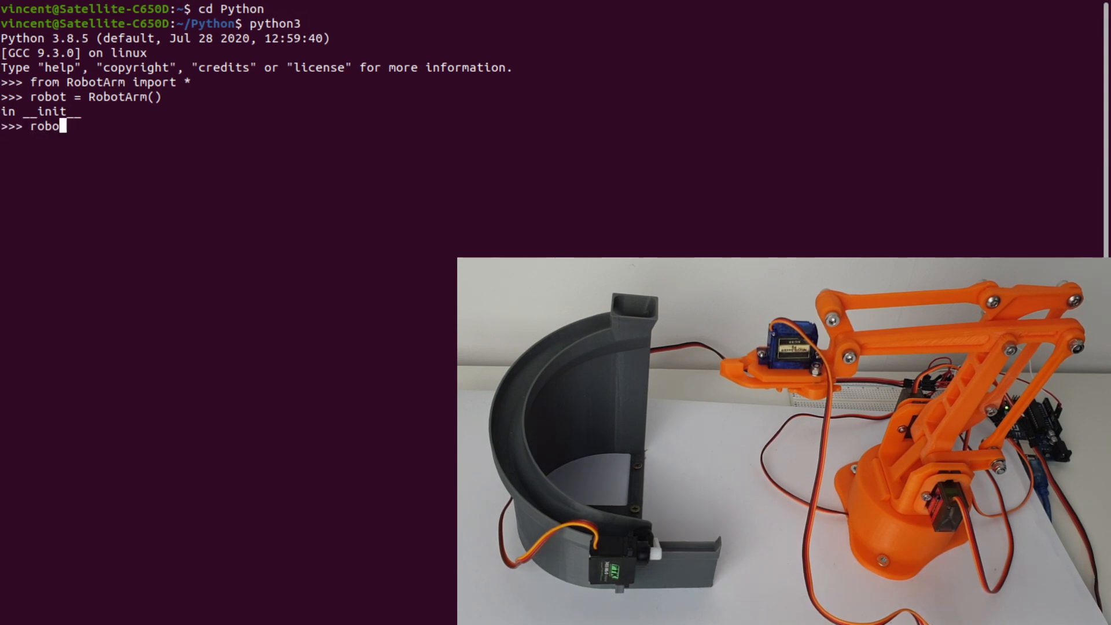
text(t.openHa)
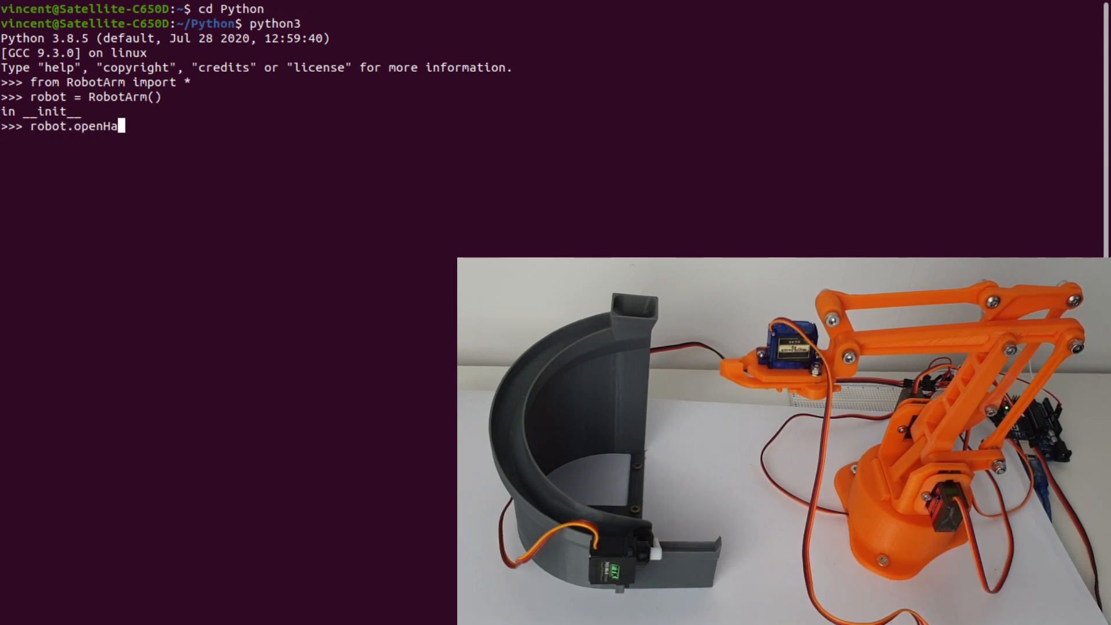
key(Return)
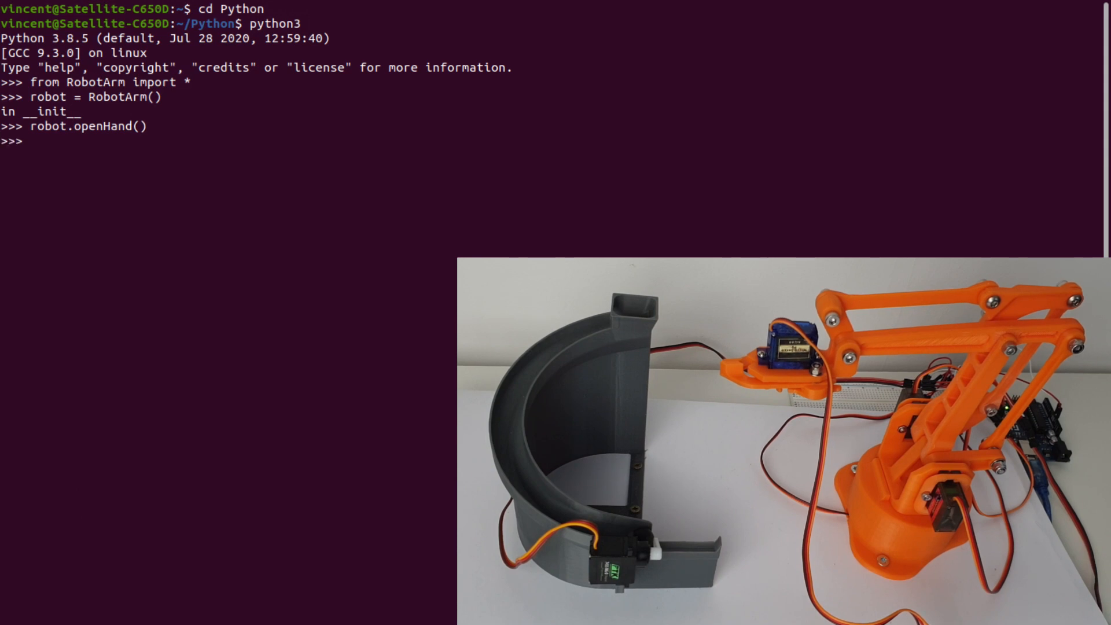
Step: Open and close the gate, then move the arm with robot.goto(117,130,30)
text(robot.openHand()
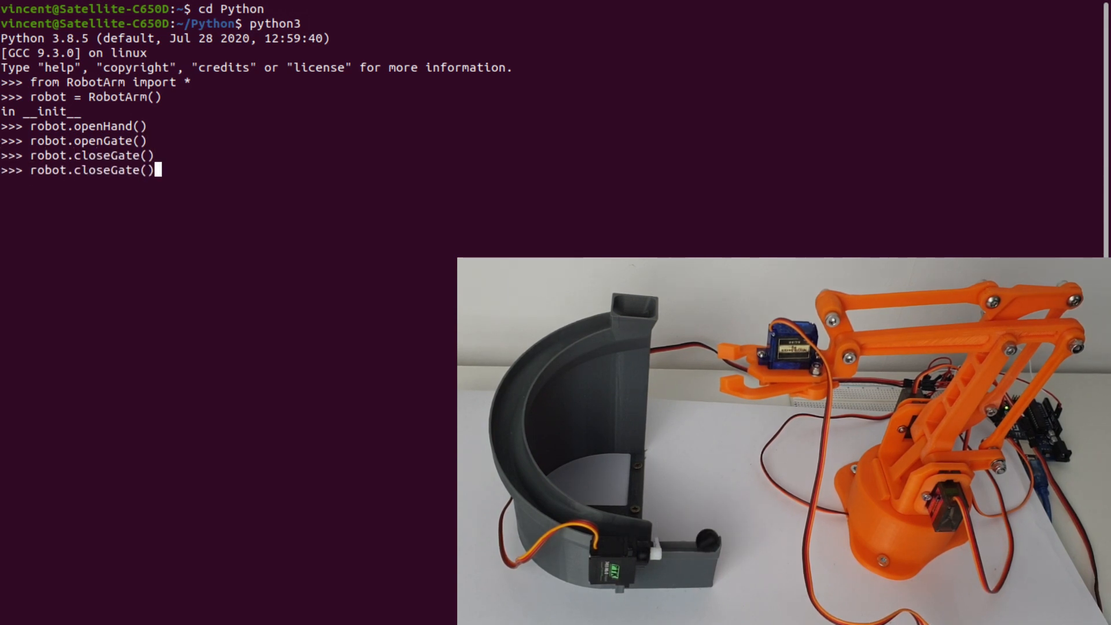
text(robot.goto()
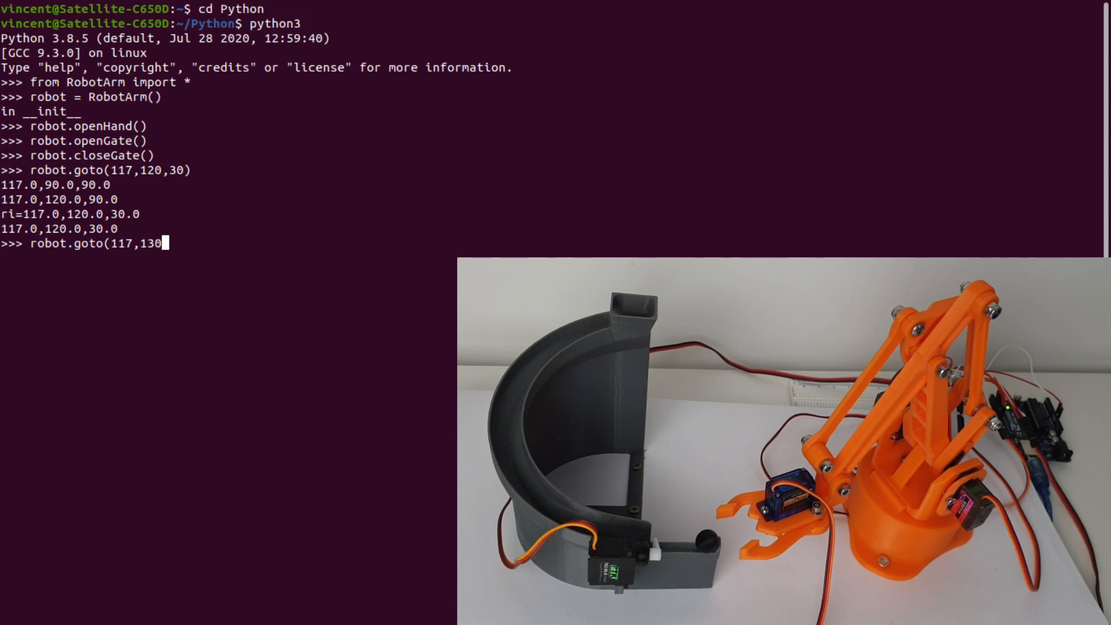
key(Return)
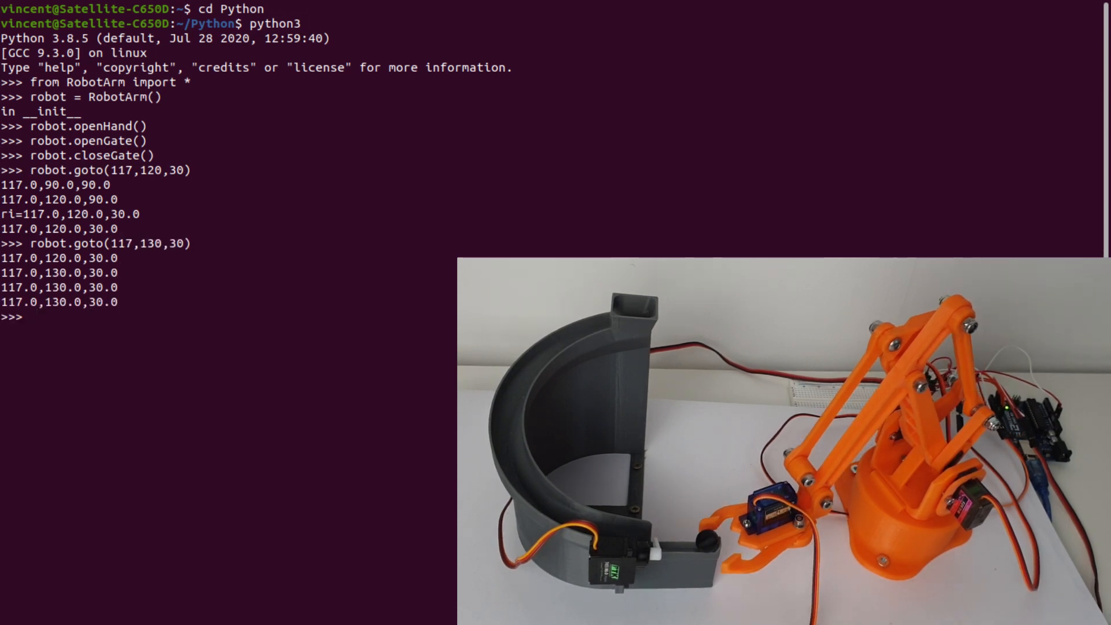
Step: Lower the arm further to goto(117,132,37) and run robot.closeHand()
text(robot.goto(117,131,37)
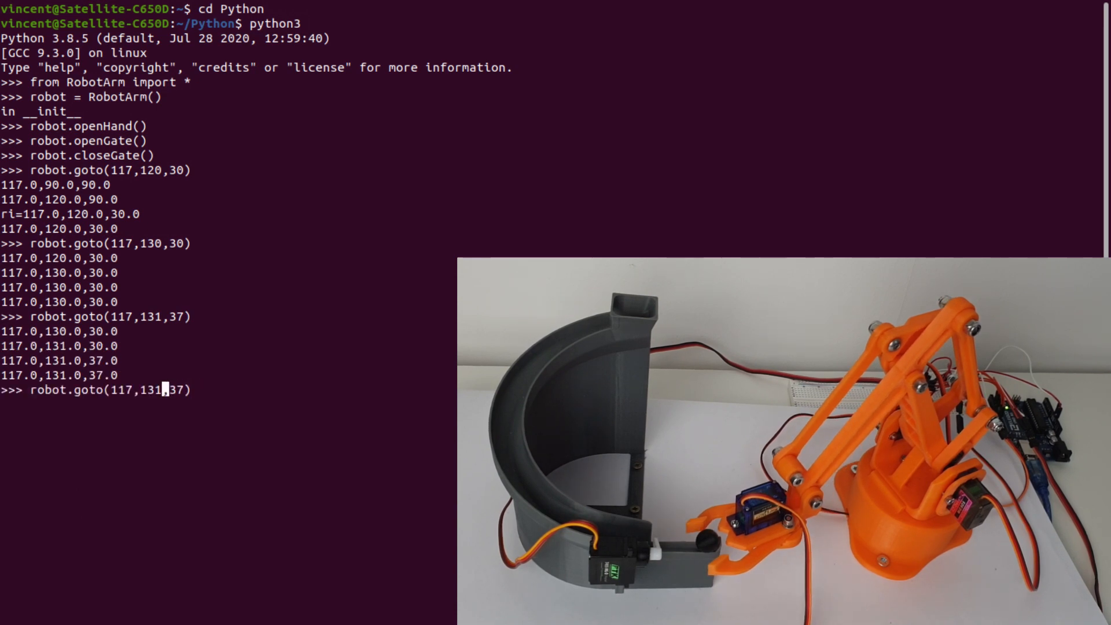
text(robot.closeHand)
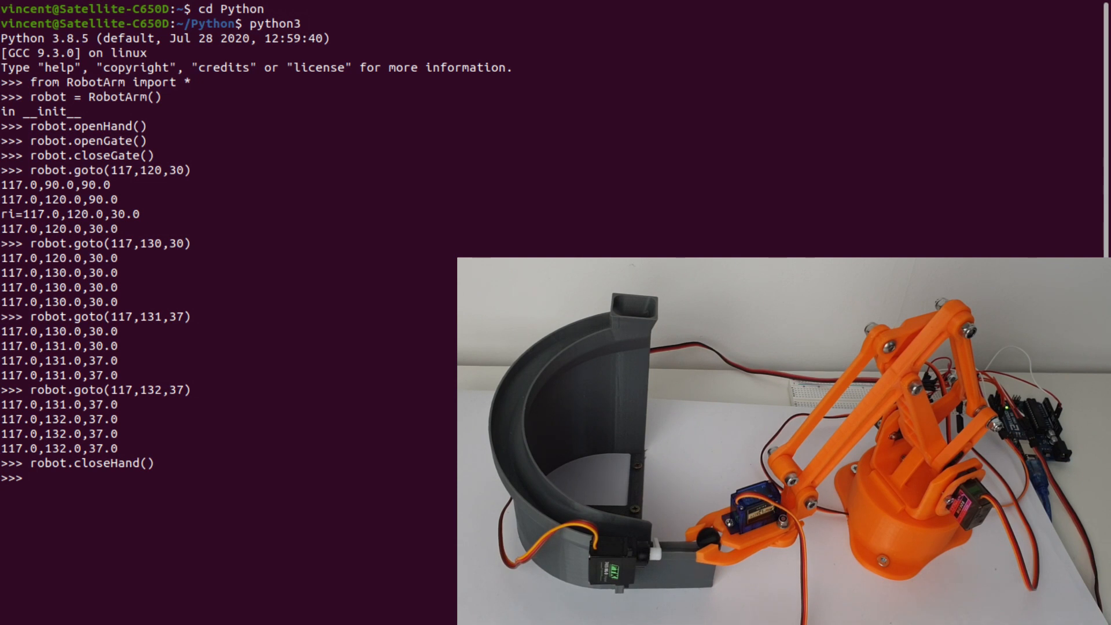
Step: Raise the arm to (117,130,50), swing to (73,90,130) and (73,135,130), then enter robot.openHand()
text(robot.goto(117)
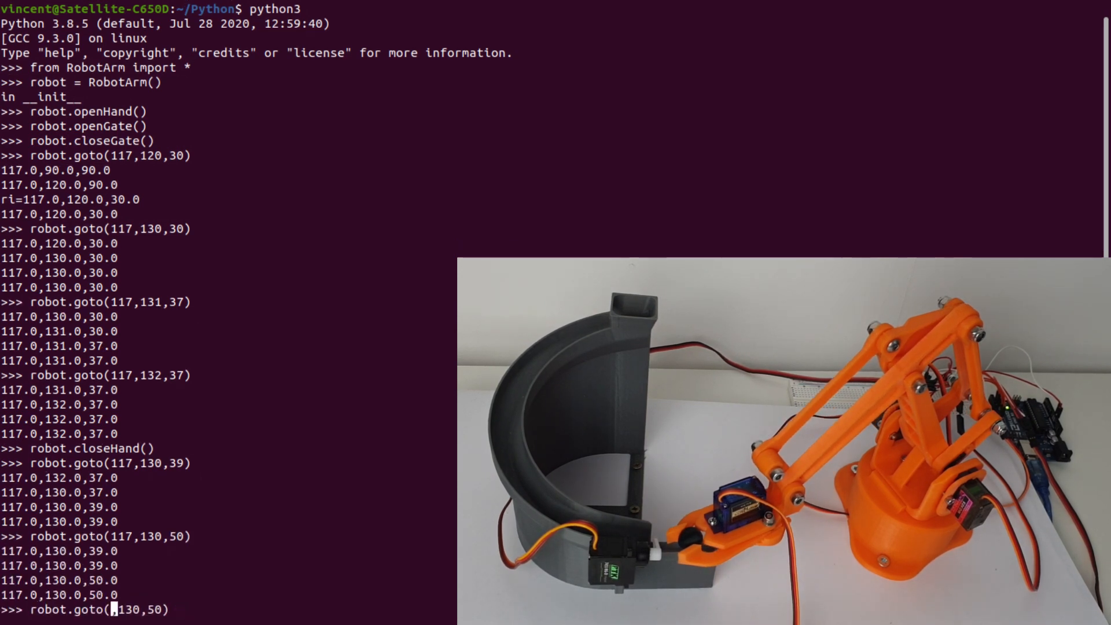
text(73,90,)
text(robot.goto(73,135,130)
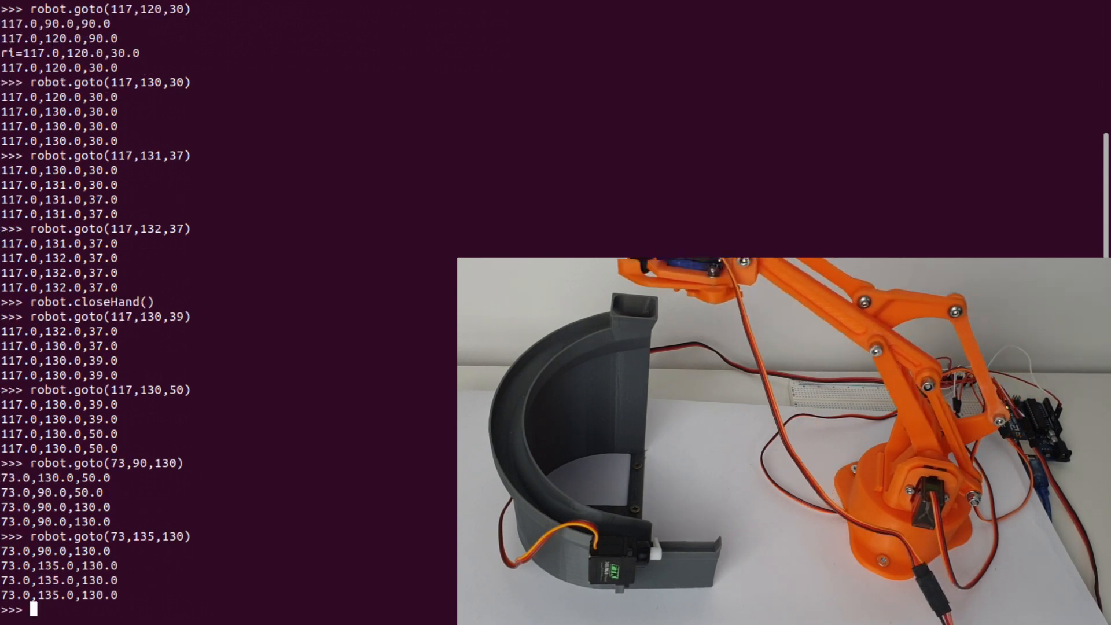
text(robot.openHand())
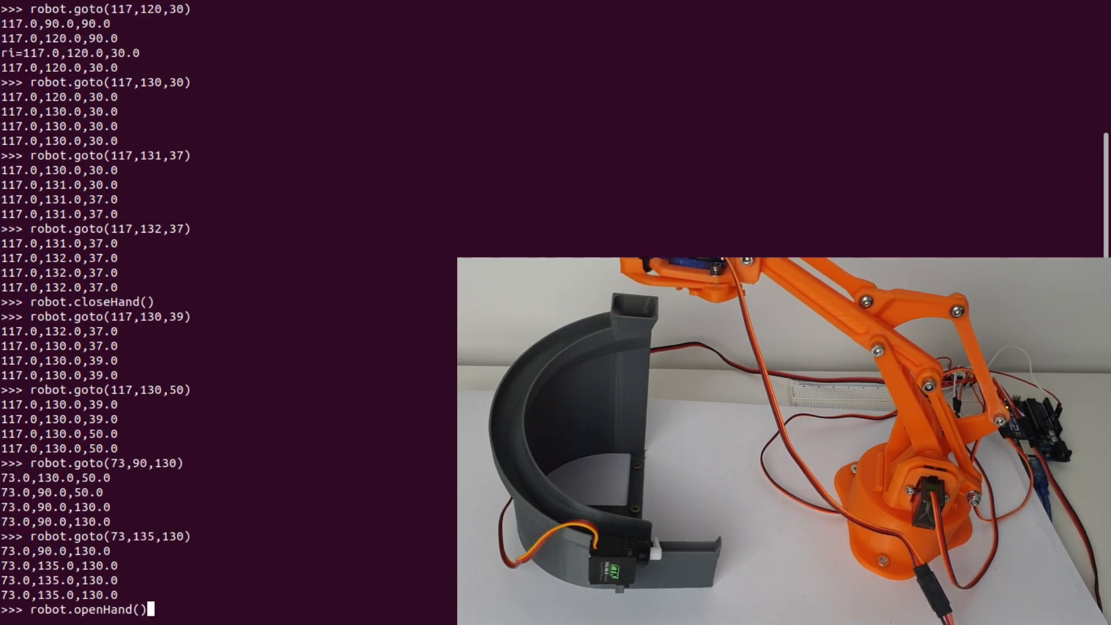